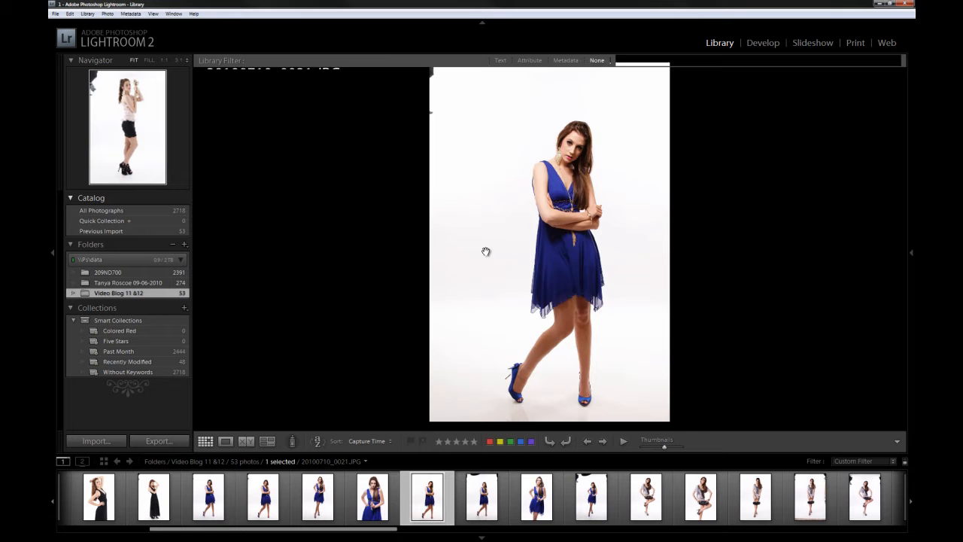
Step: Browse the shoot's thumbnails and enlarge 20100710_0021.JPG, the blue dress portrait, with its details
{"action": "left_click", "coordinate": [205, 441]}
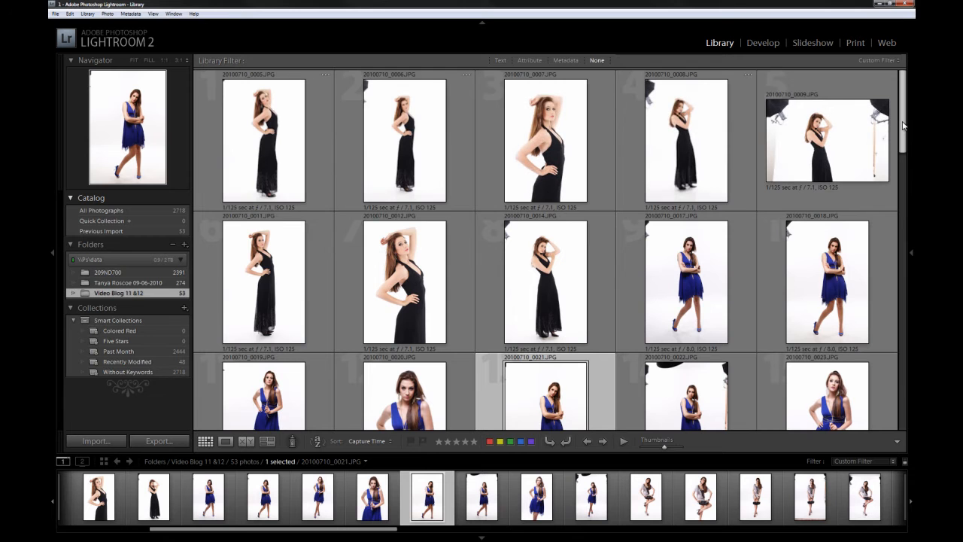
{"action": "scroll", "scroll_direction": "down", "scroll_amount": 3}
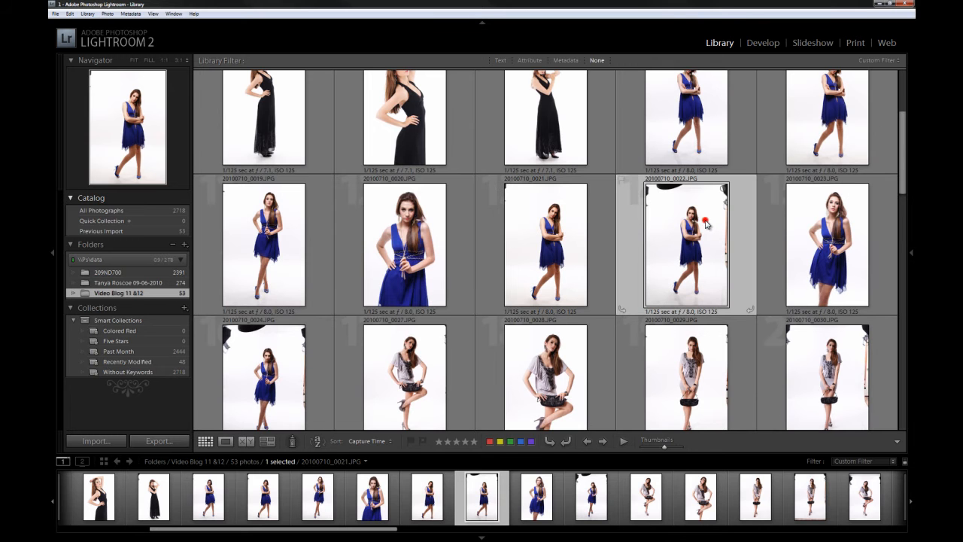
{"action": "double_click", "coordinate": [686, 242]}
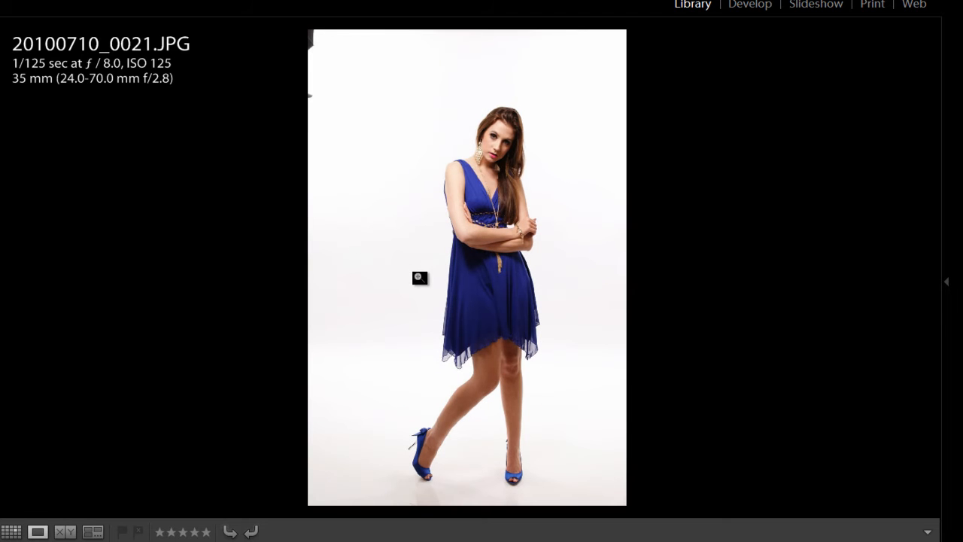
{"action": "mouse_move", "coordinate": [436, 153]}
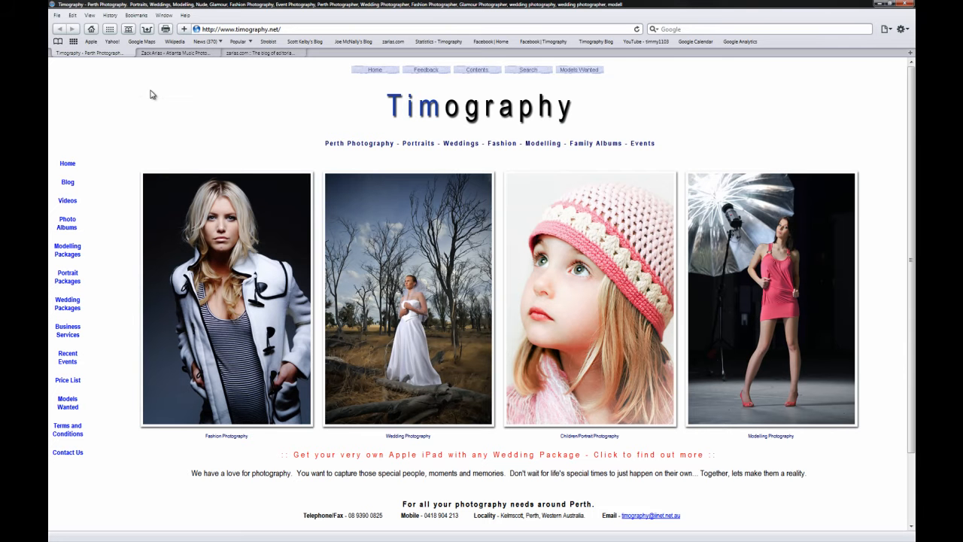
Step: Reach the Zack Arias blog and show its Technique category posts
{"action": "left_click", "coordinate": [178, 52]}
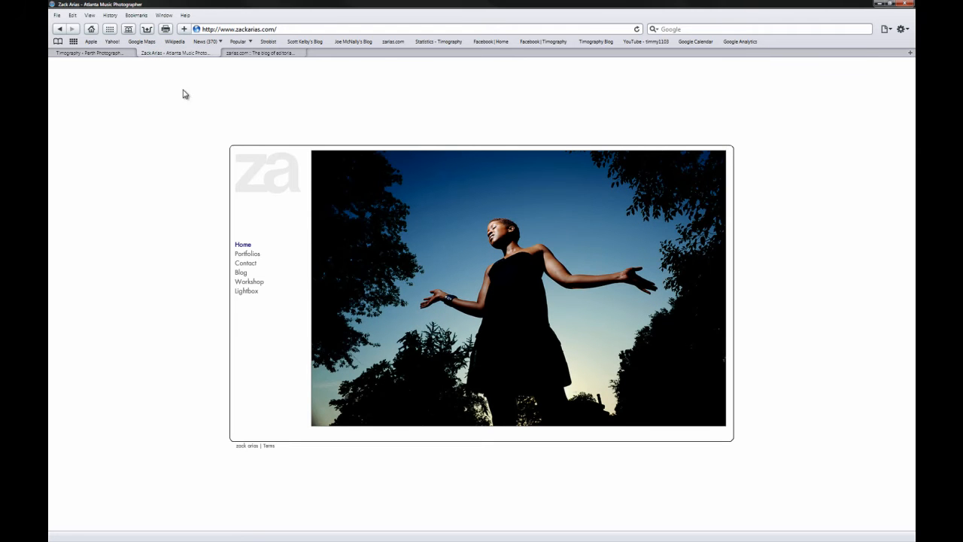
{"action": "left_click", "coordinate": [241, 24]}
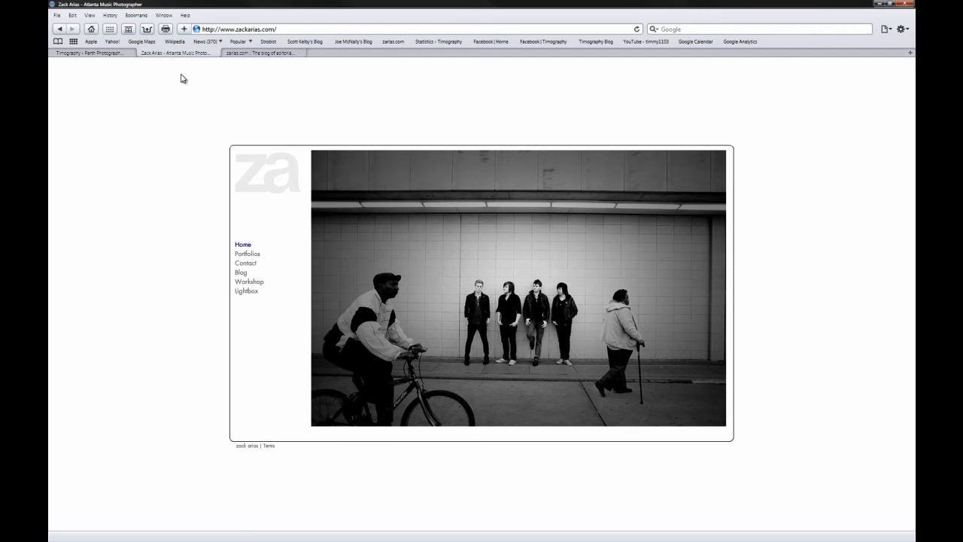
{"action": "left_click", "coordinate": [255, 53]}
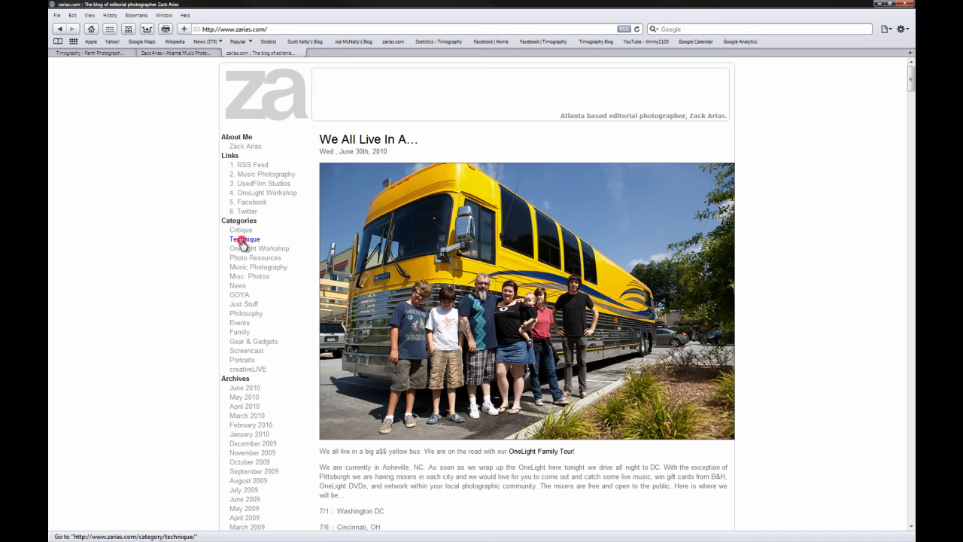
{"action": "left_click", "coordinate": [244, 240]}
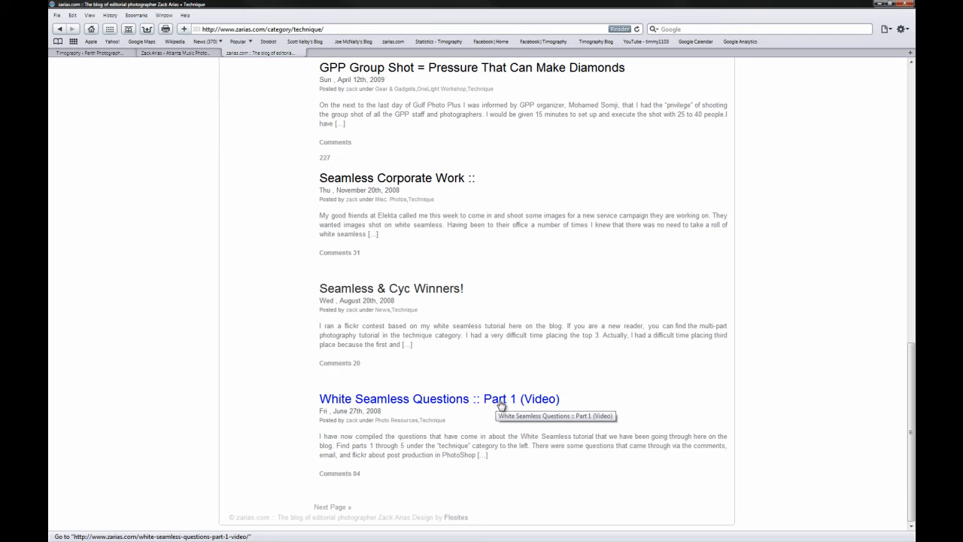
{"action": "mouse_move", "coordinate": [619, 379]}
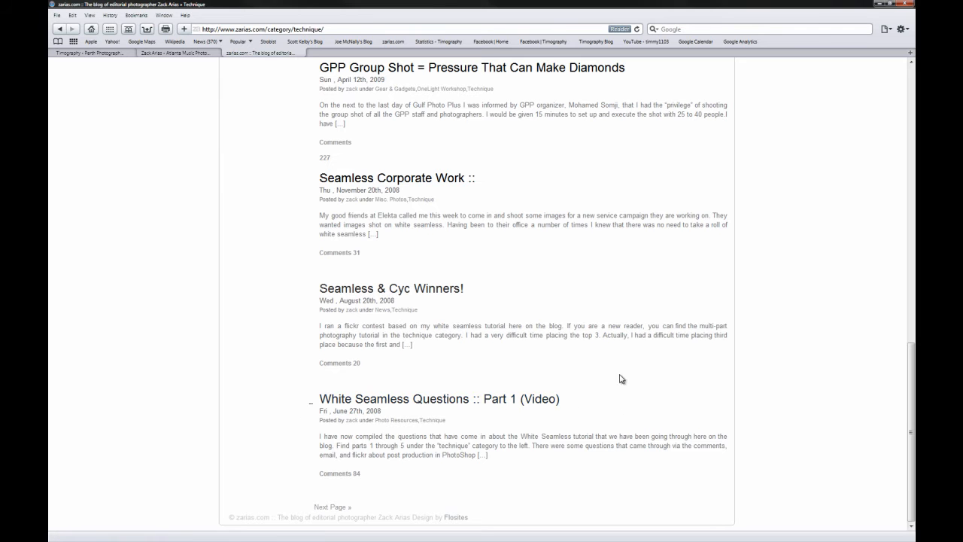
Step: Load the 'White Seamless Questions :: Part 1 (Video)' post with its video player
{"action": "left_click", "coordinate": [438, 399]}
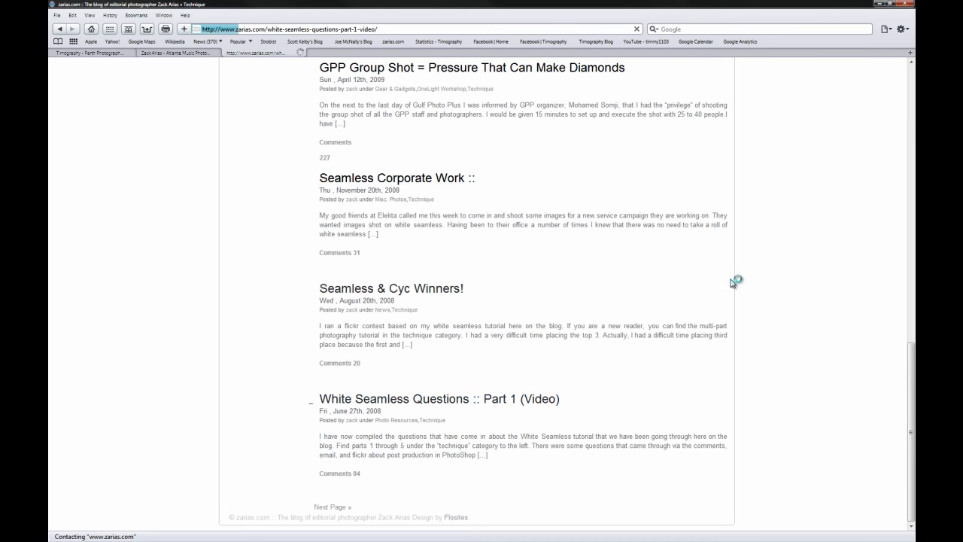
{"action": "left_click", "coordinate": [440, 399]}
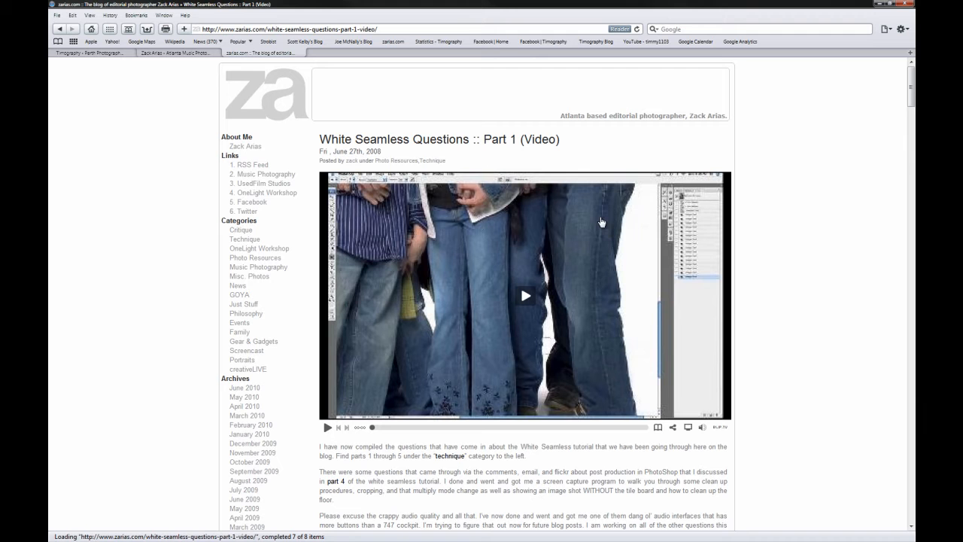
{"action": "mouse_move", "coordinate": [196, 81]}
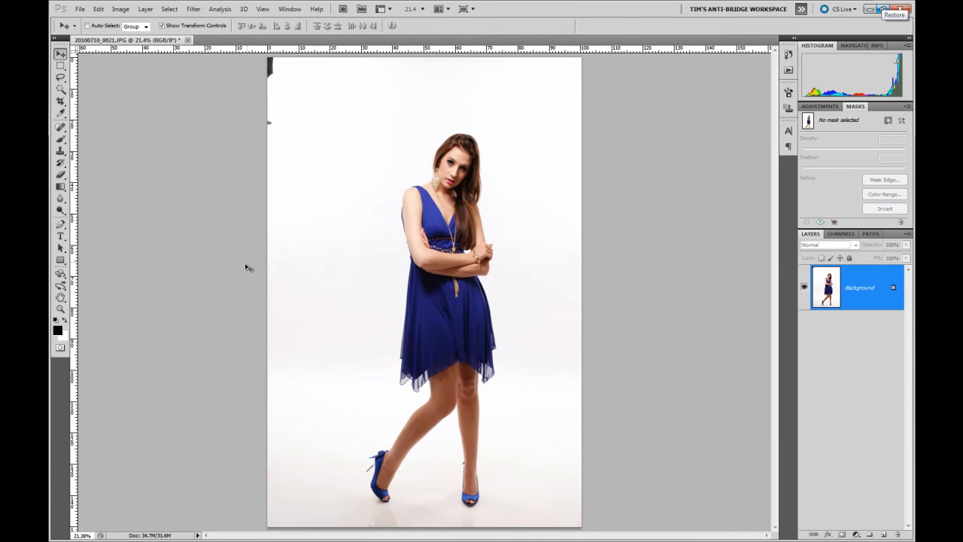
{"action": "mouse_move", "coordinate": [78, 225]}
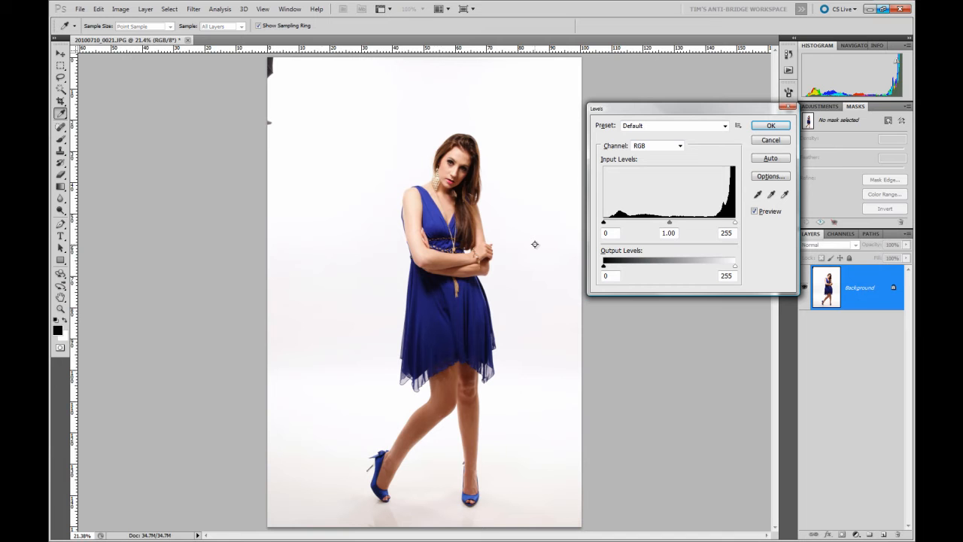
{"action": "mouse_move", "coordinate": [340, 512]}
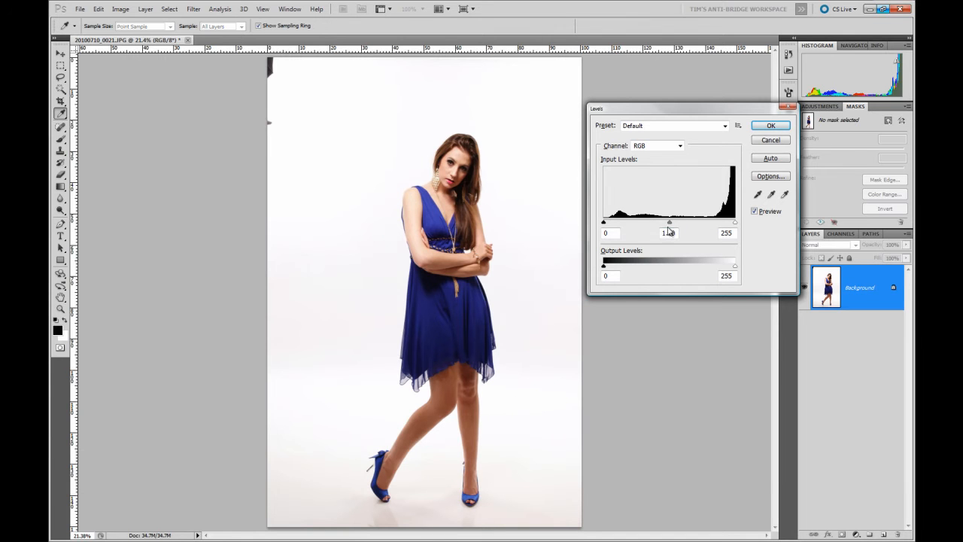
{"action": "left_click_drag", "start_coordinate": [668, 222], "coordinate": [710, 223]}
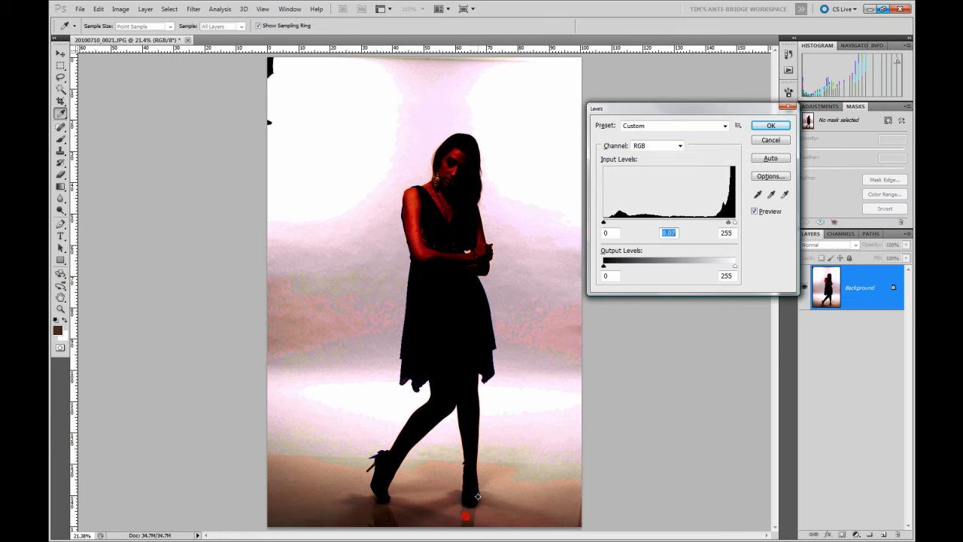
{"action": "left_click", "coordinate": [771, 125]}
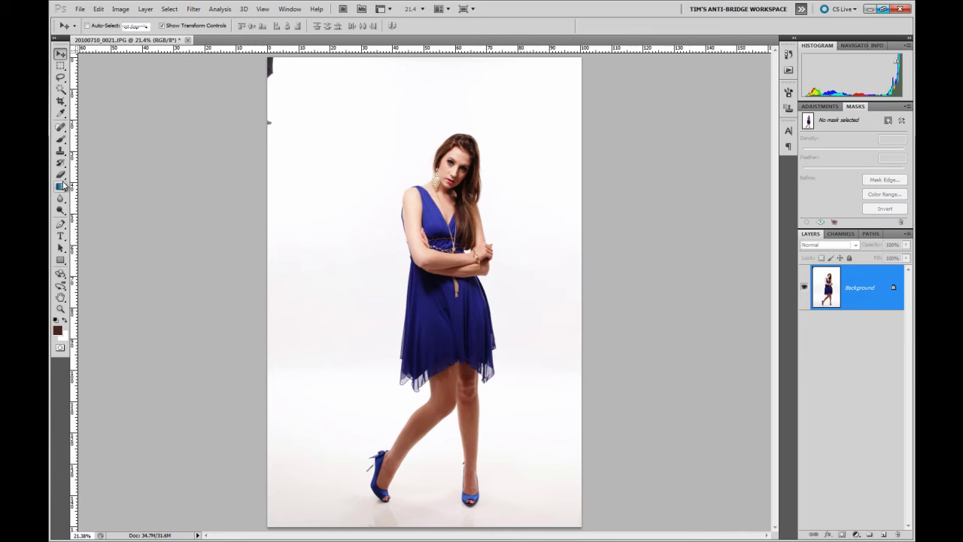
{"action": "left_click", "coordinate": [60, 174]}
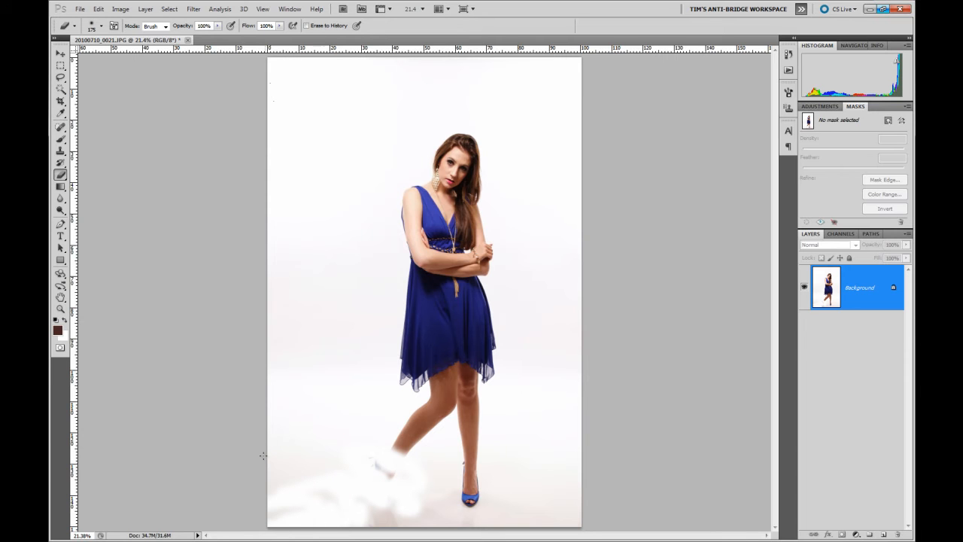
{"action": "left_click", "coordinate": [710, 102]}
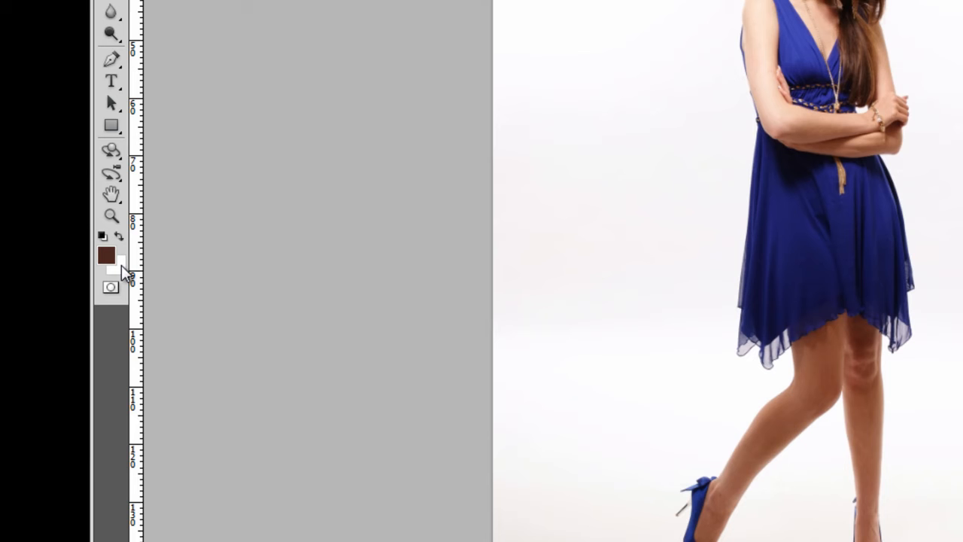
{"action": "mouse_move", "coordinate": [127, 259]}
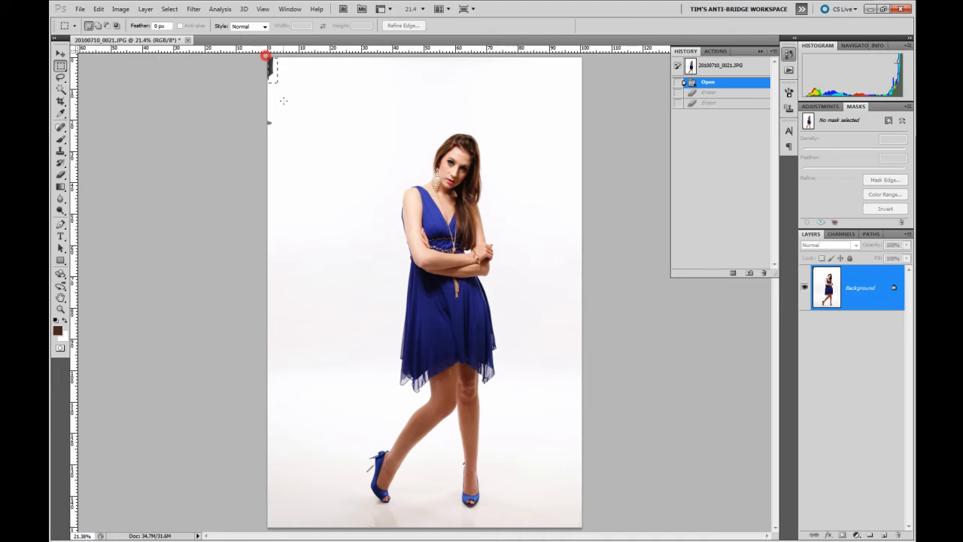
Step: Fill marquee-selected strips along the photo's left and right edges with solid white
{"action": "left_click_drag", "start_coordinate": [268, 57], "coordinate": [361, 527]}
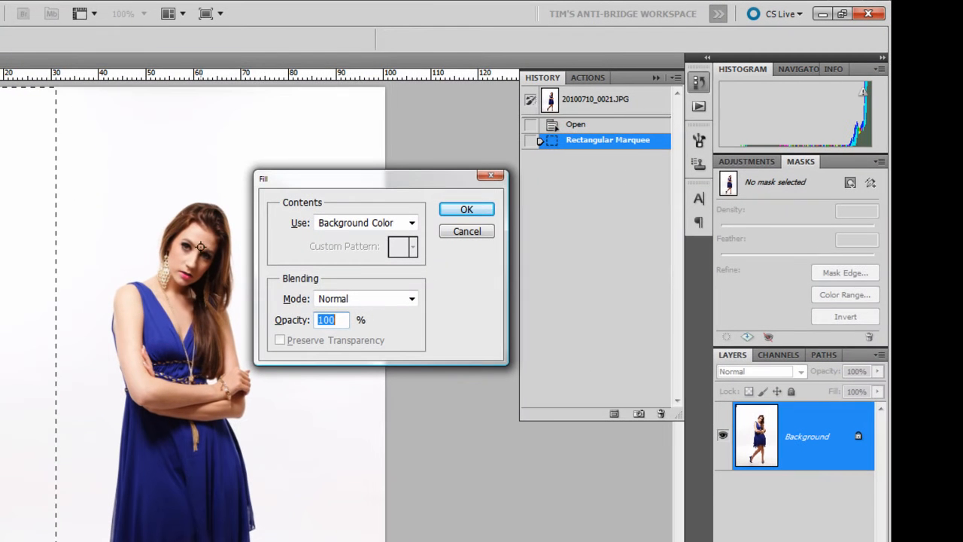
{"action": "mouse_move", "coordinate": [231, 307]}
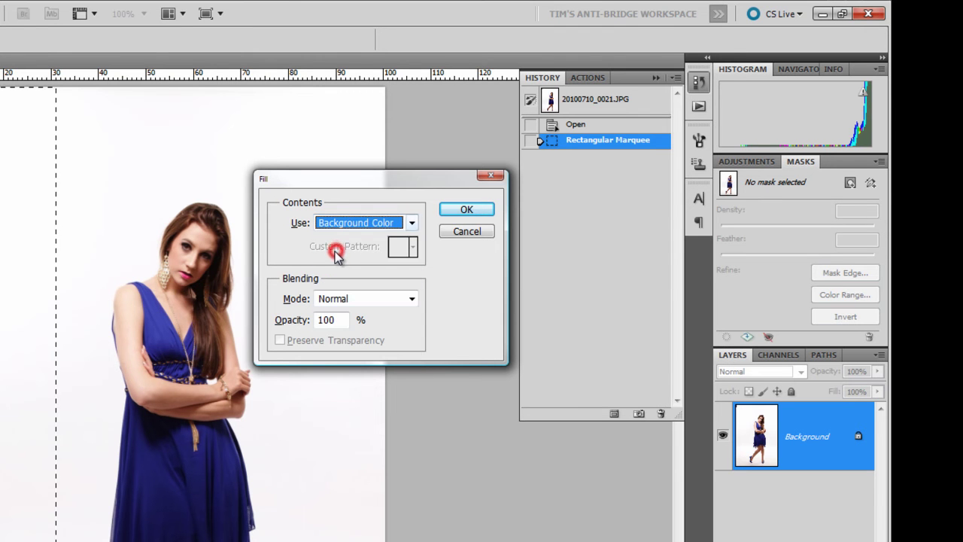
{"action": "left_click", "coordinate": [466, 209]}
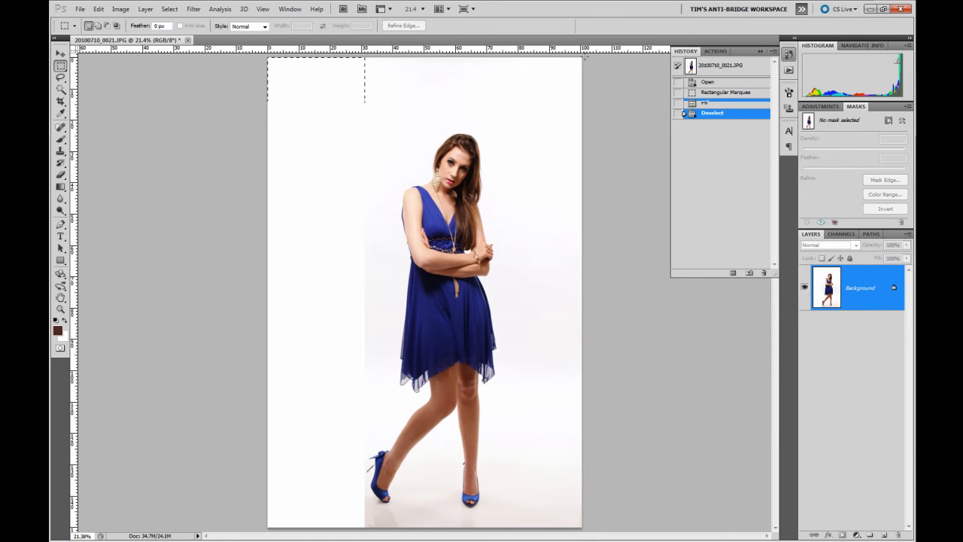
{"action": "left_click_drag", "start_coordinate": [500, 57], "coordinate": [583, 526]}
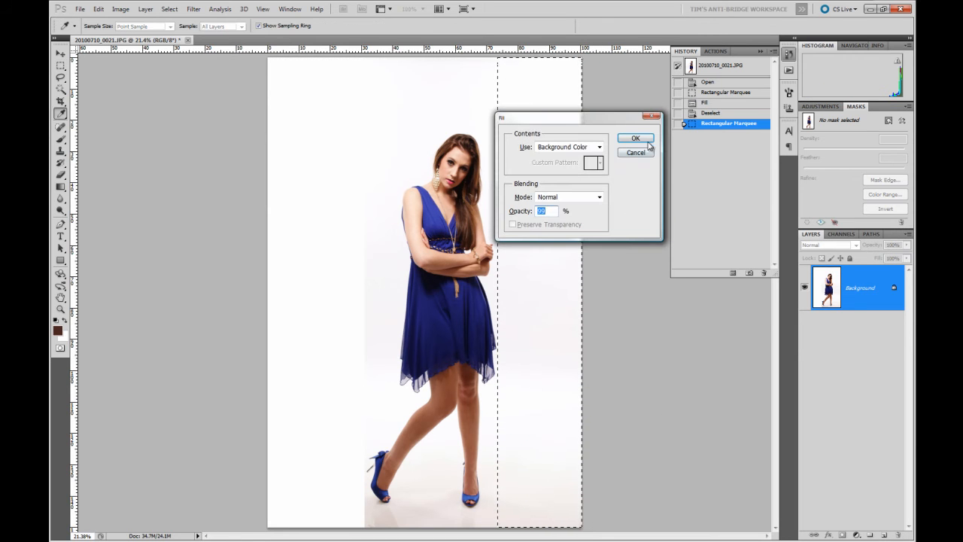
{"action": "left_click", "coordinate": [635, 139]}
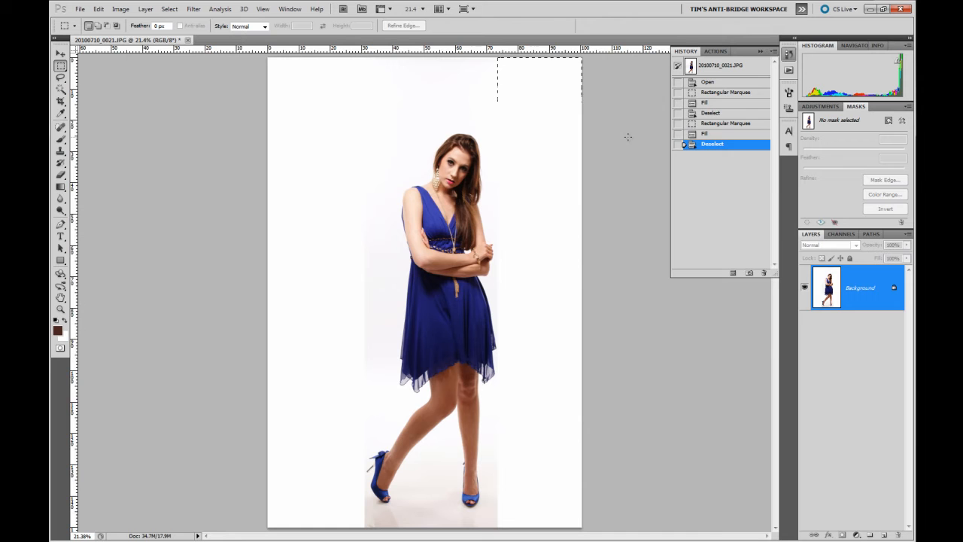
{"action": "mouse_move", "coordinate": [629, 141]}
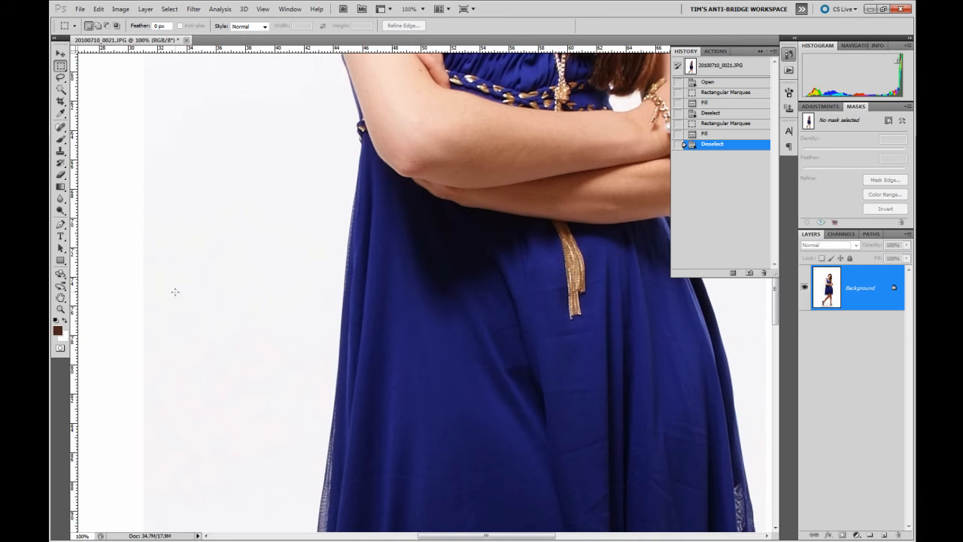
{"action": "mouse_move", "coordinate": [145, 139]}
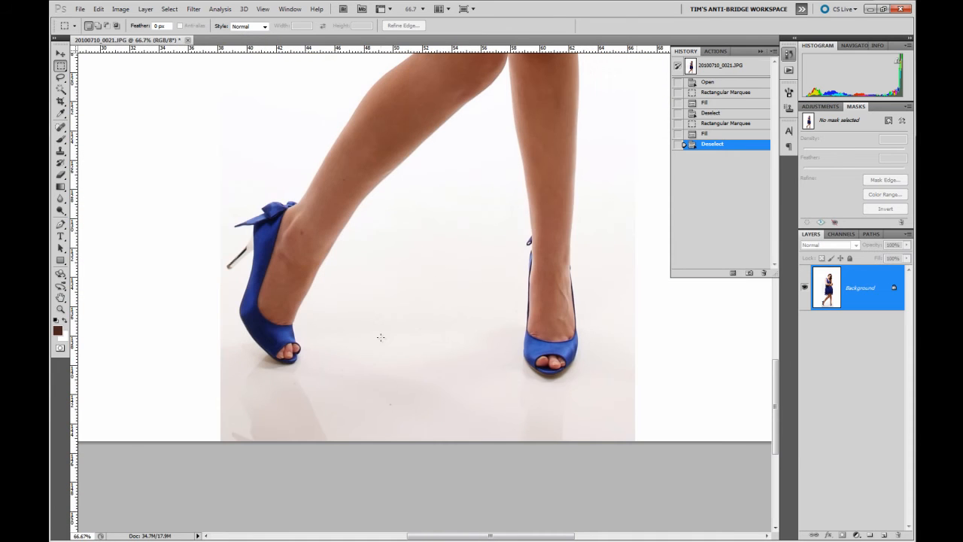
{"action": "mouse_move", "coordinate": [470, 207]}
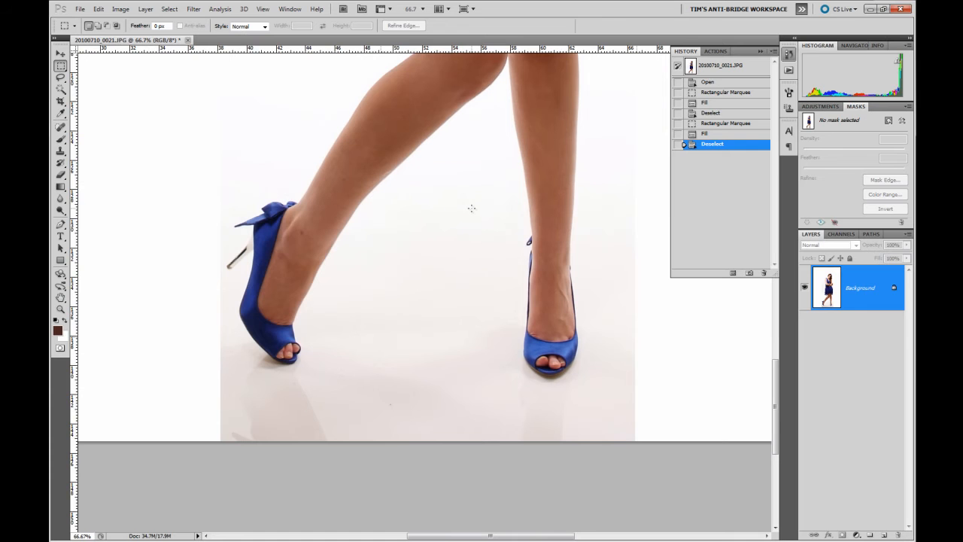
{"action": "mouse_move", "coordinate": [222, 265]}
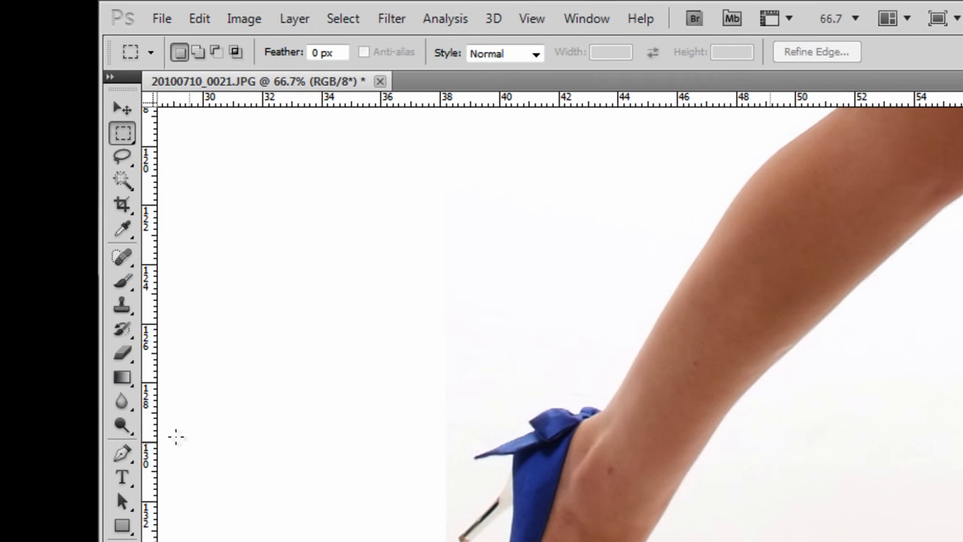
{"action": "left_click", "coordinate": [121, 424]}
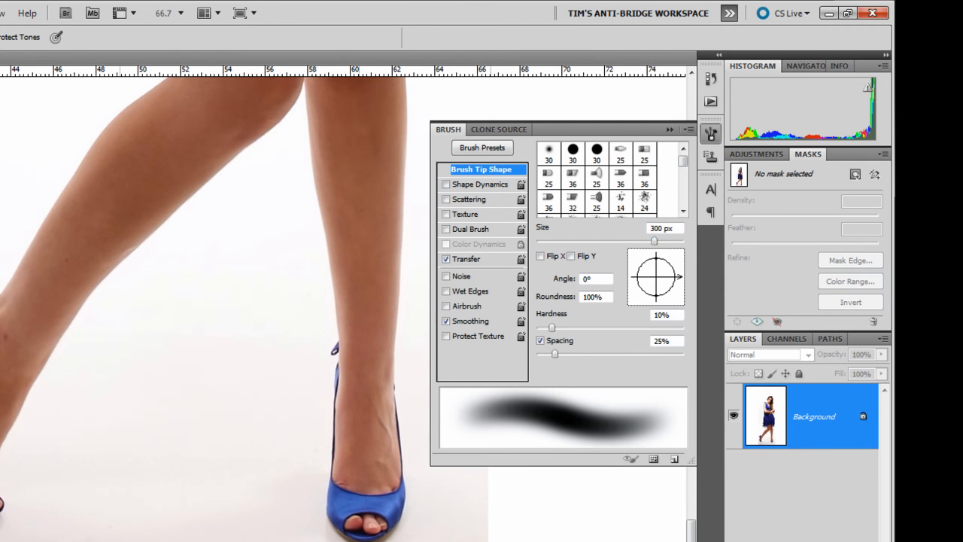
{"action": "mouse_move", "coordinate": [702, 163]}
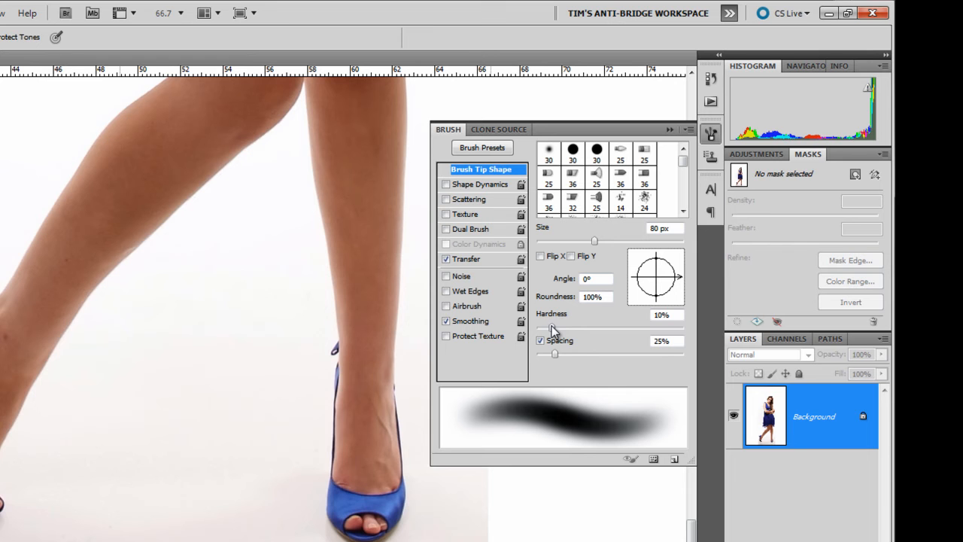
Step: Soften the 80 px brush tip to 10% hardness
{"action": "left_click_drag", "start_coordinate": [553, 325], "coordinate": [550, 325]}
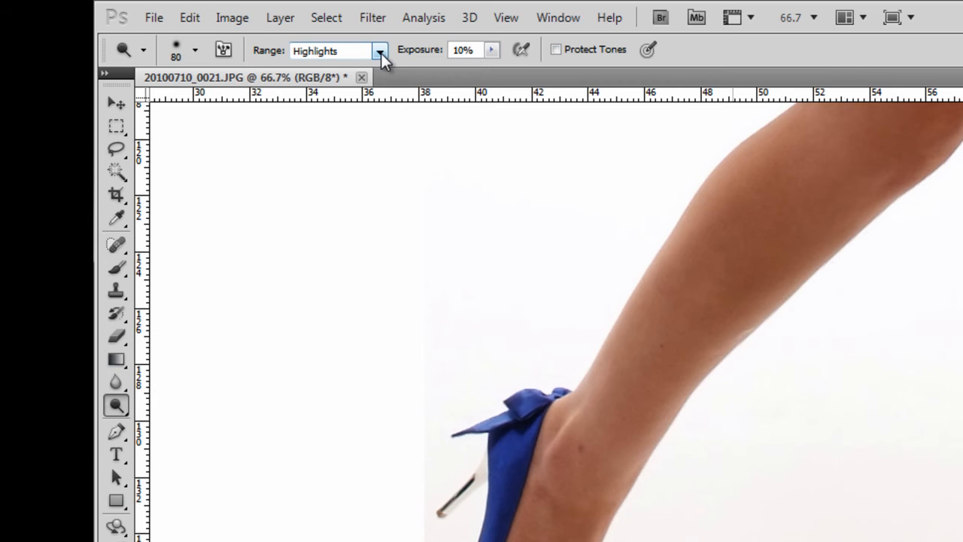
Step: Limit dodging to the Highlights range at low exposure strength
{"action": "left_click", "coordinate": [379, 50]}
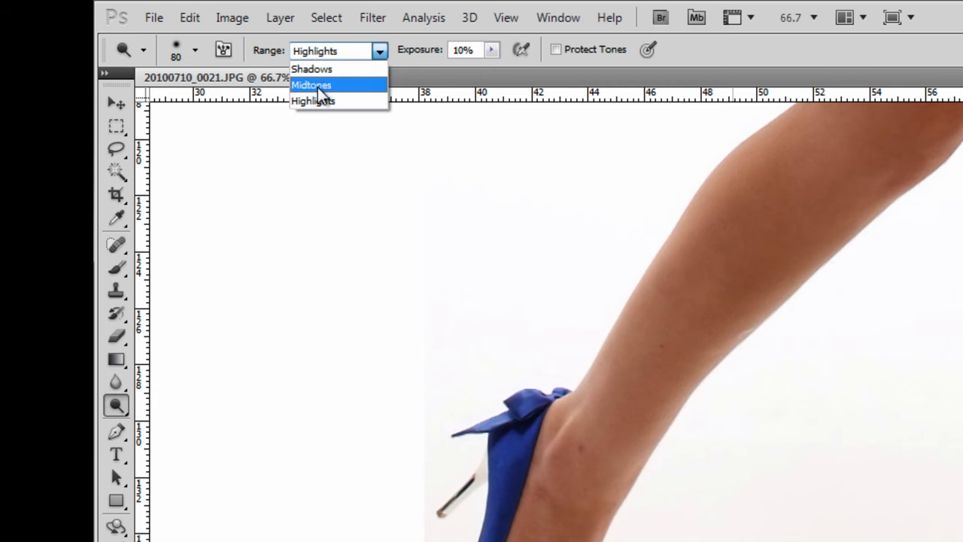
{"action": "left_click", "coordinate": [313, 101]}
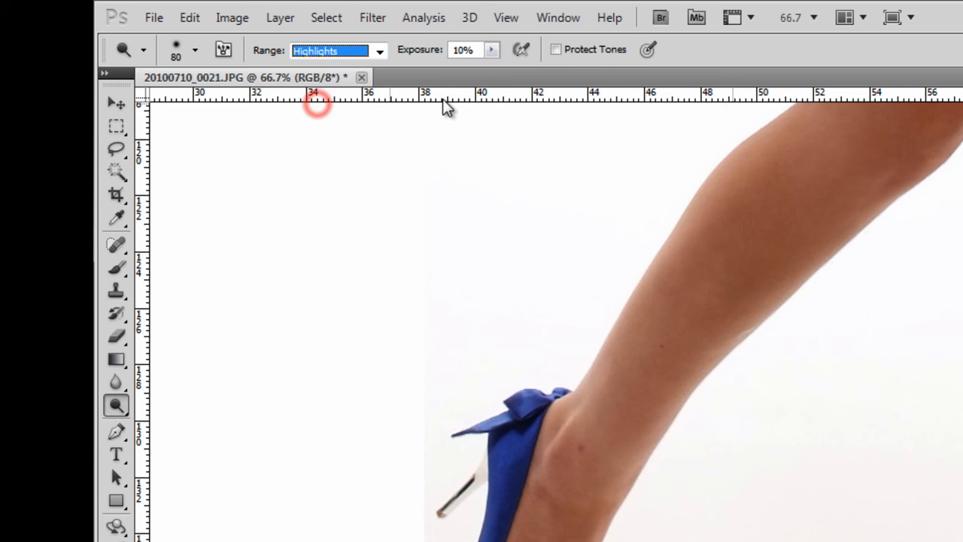
{"action": "mouse_move", "coordinate": [409, 54]}
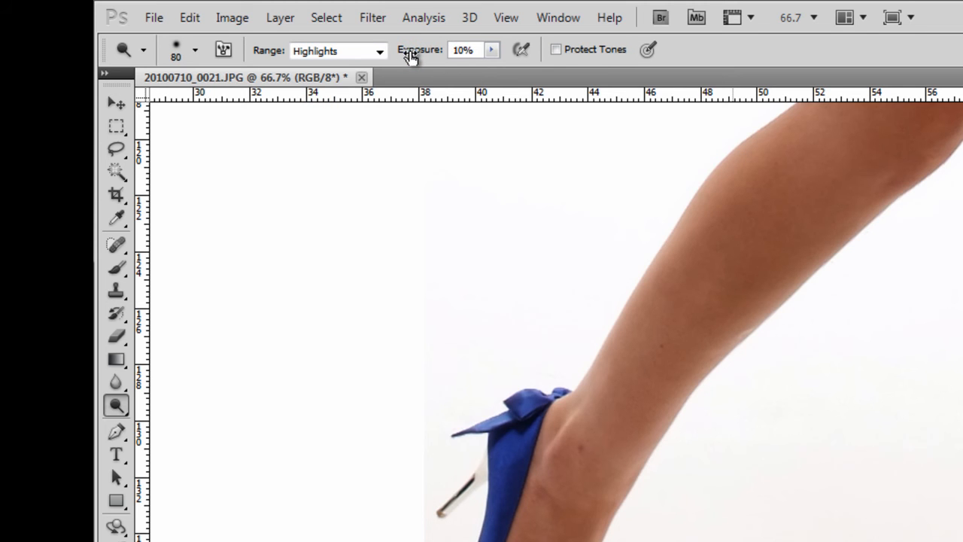
{"action": "left_click", "coordinate": [492, 49]}
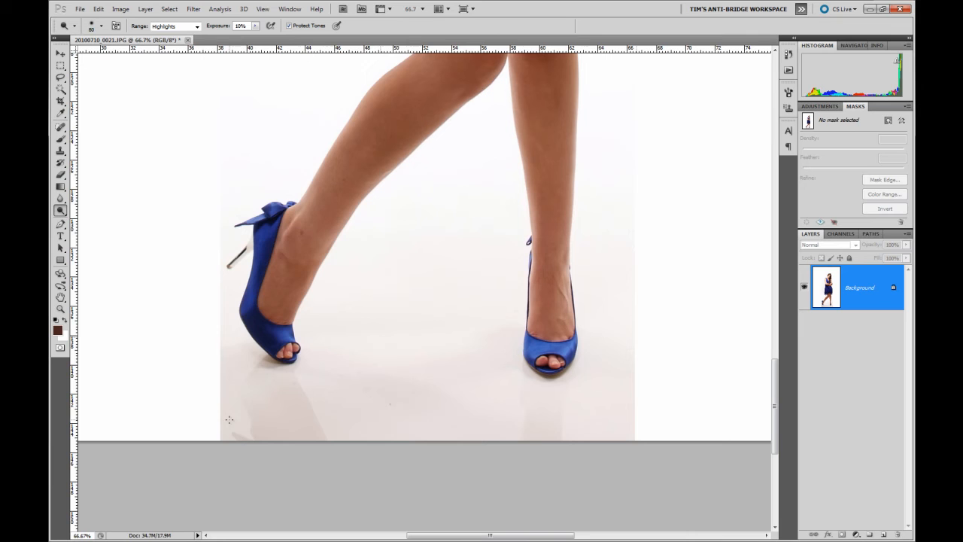
Step: Lighten the grey floor at the lower left and bottom edge to near-pure white
{"action": "left_click", "coordinate": [289, 26]}
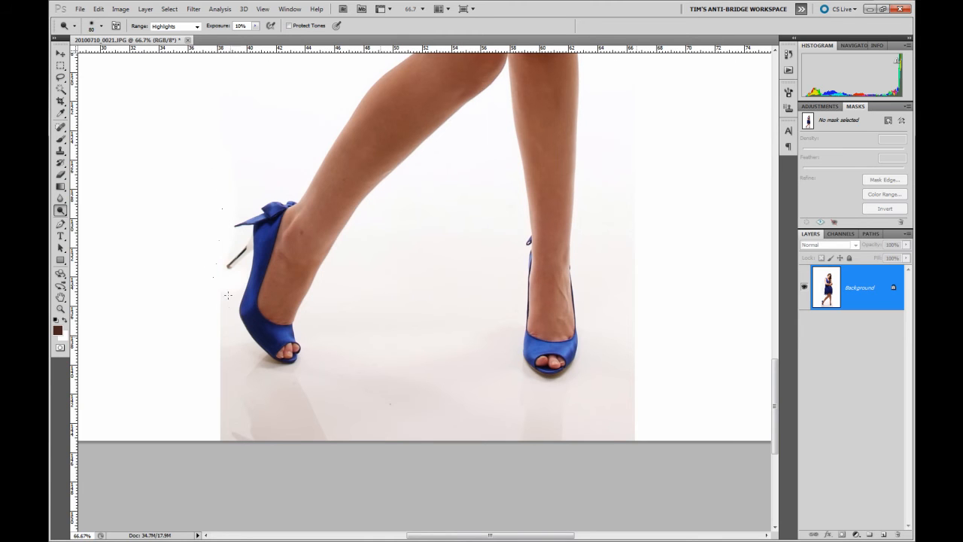
{"action": "mouse_move", "coordinate": [214, 355]}
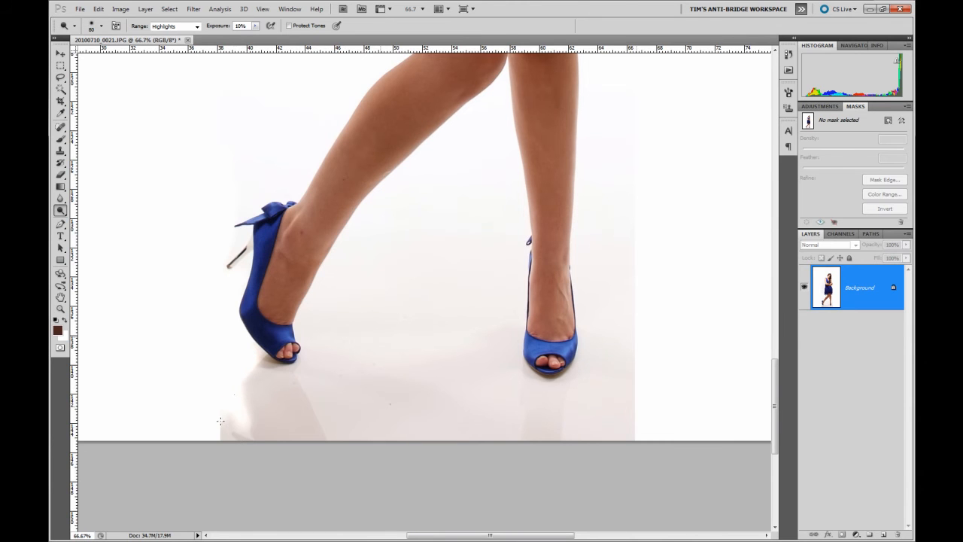
{"action": "mouse_move", "coordinate": [224, 437]}
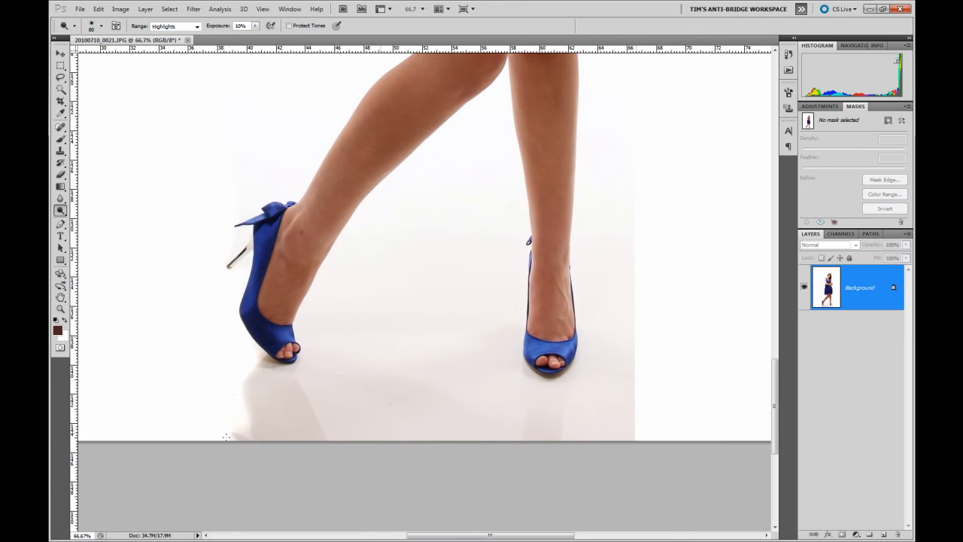
{"action": "left_click", "coordinate": [319, 322]}
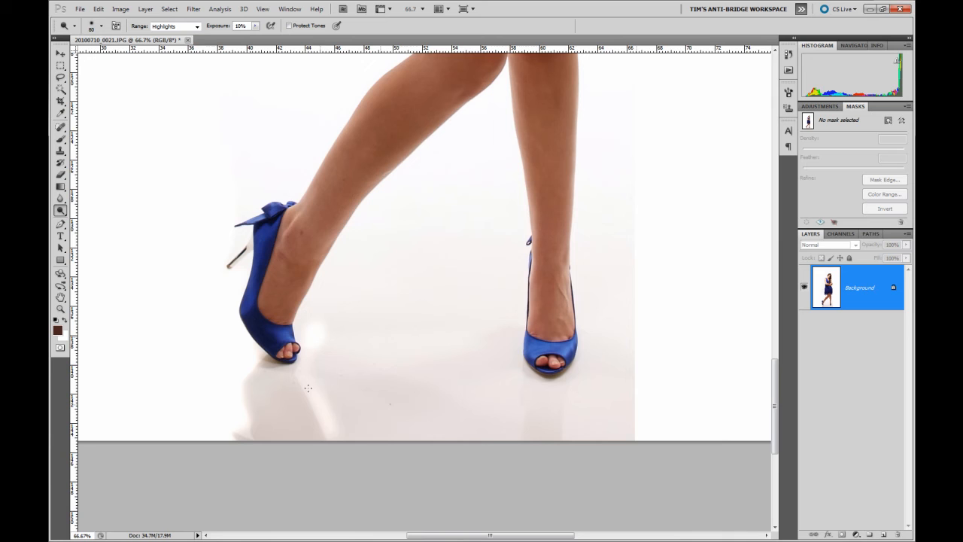
{"action": "mouse_move", "coordinate": [329, 358]}
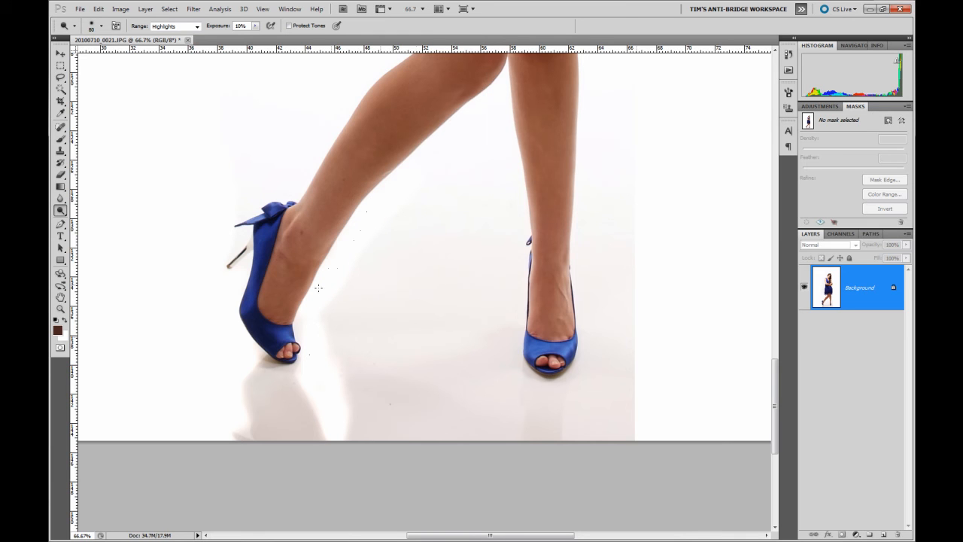
{"action": "mouse_move", "coordinate": [518, 145]}
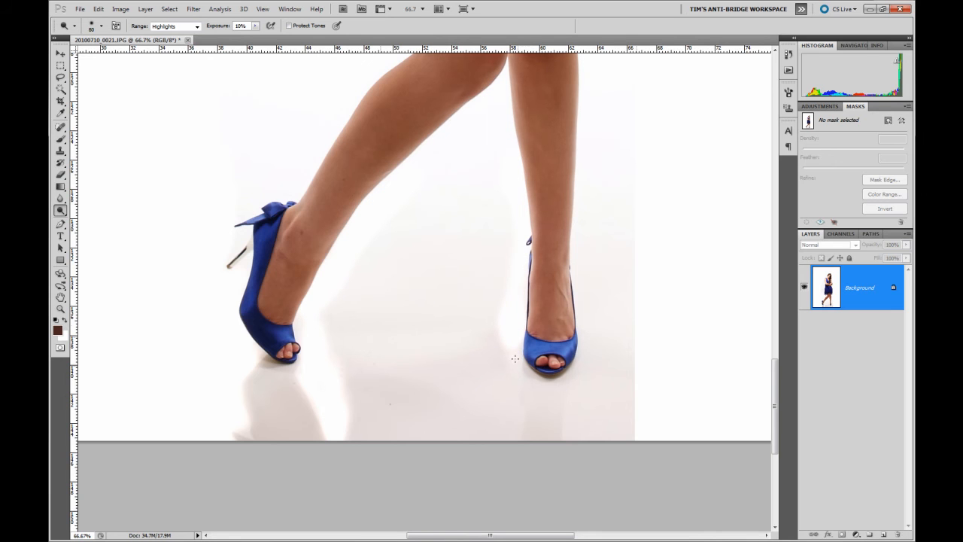
{"action": "mouse_move", "coordinate": [513, 430]}
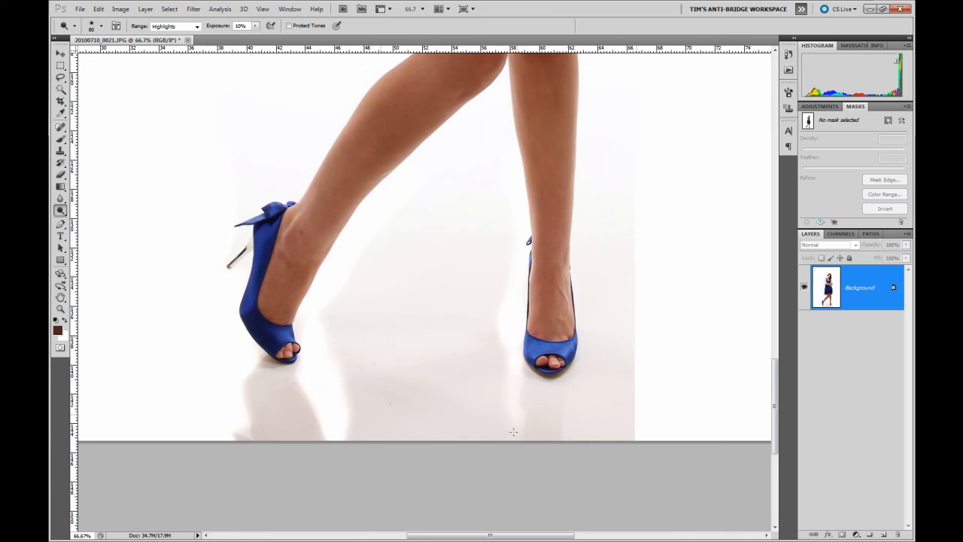
{"action": "mouse_move", "coordinate": [508, 420]}
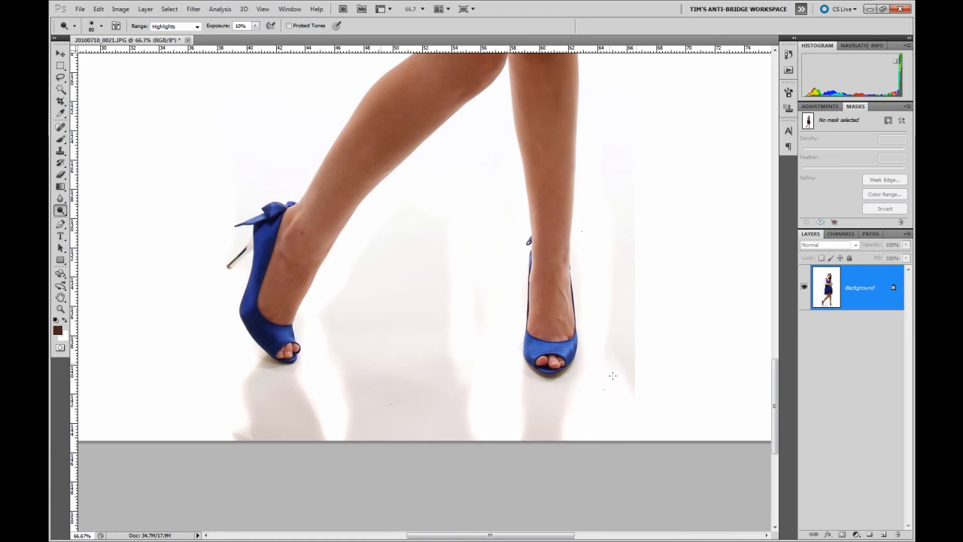
{"action": "mouse_move", "coordinate": [616, 307]}
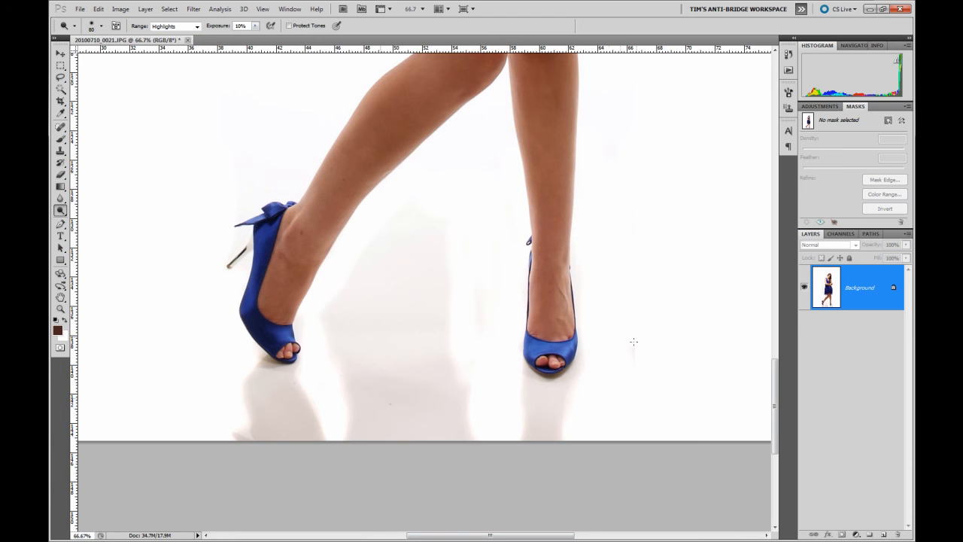
{"action": "mouse_move", "coordinate": [487, 278]}
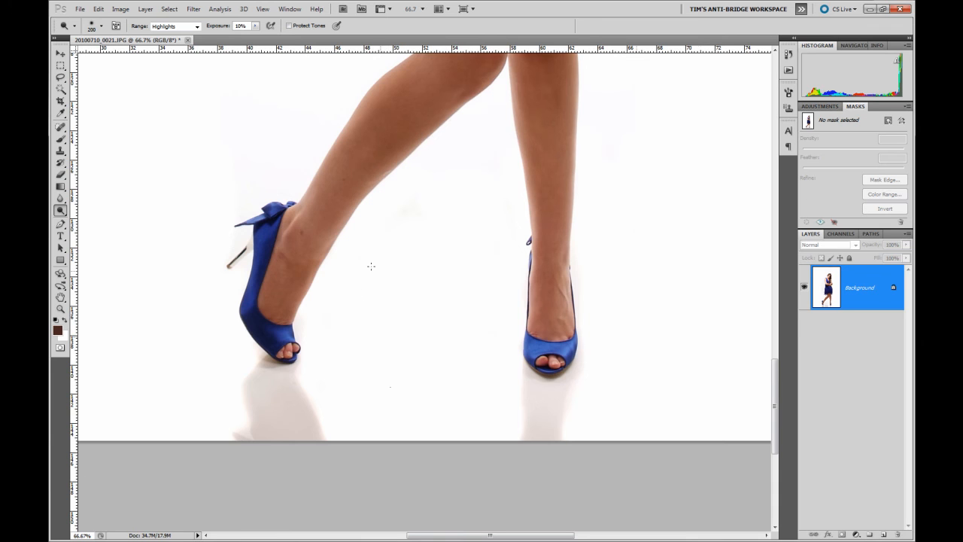
{"action": "mouse_move", "coordinate": [614, 102]}
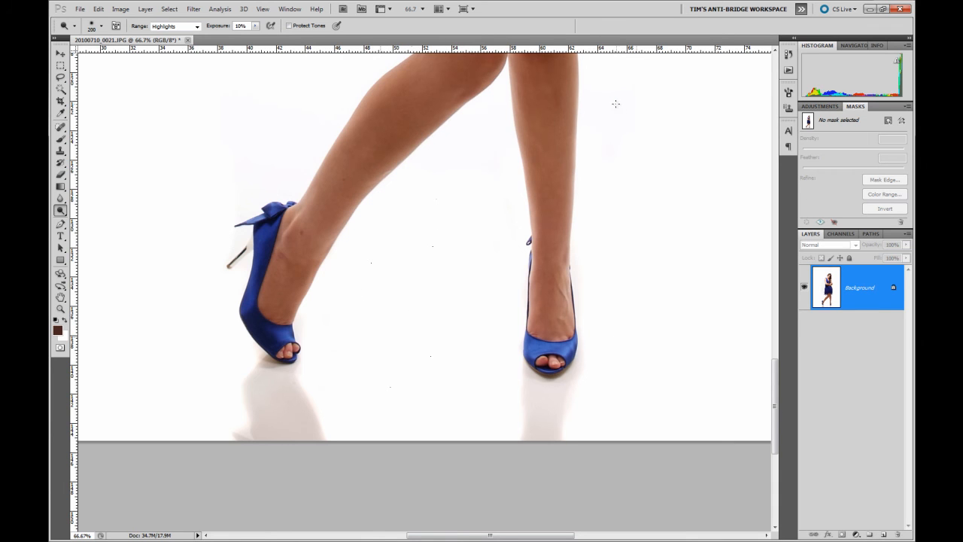
{"action": "mouse_move", "coordinate": [657, 380]}
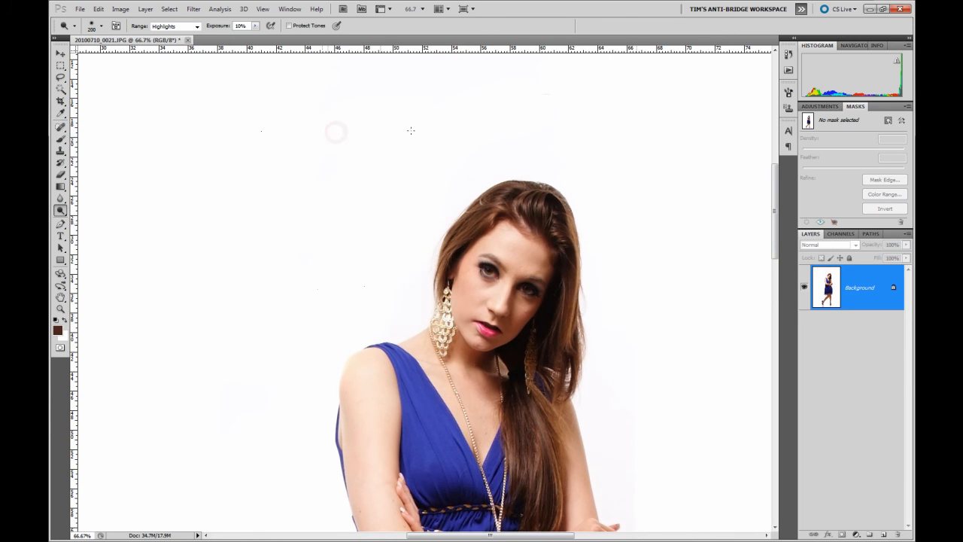
{"action": "mouse_move", "coordinate": [653, 147]}
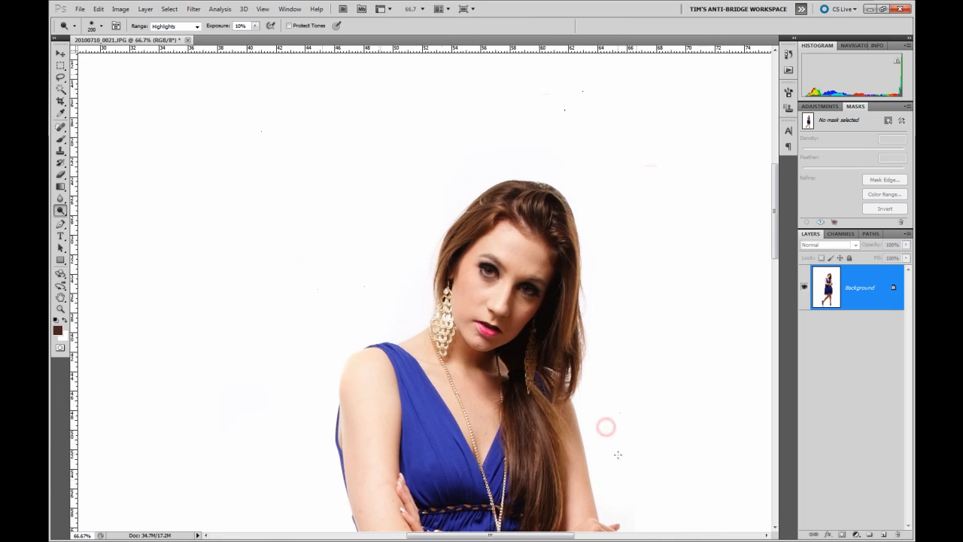
{"action": "scroll", "scroll_direction": "down", "scroll_amount": 3}
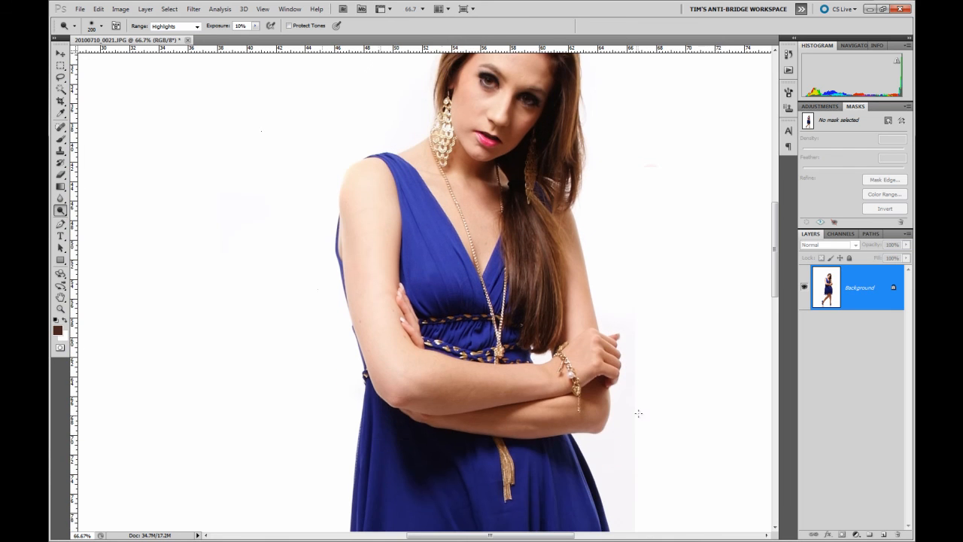
{"action": "scroll", "scroll_direction": "down", "scroll_amount": 3}
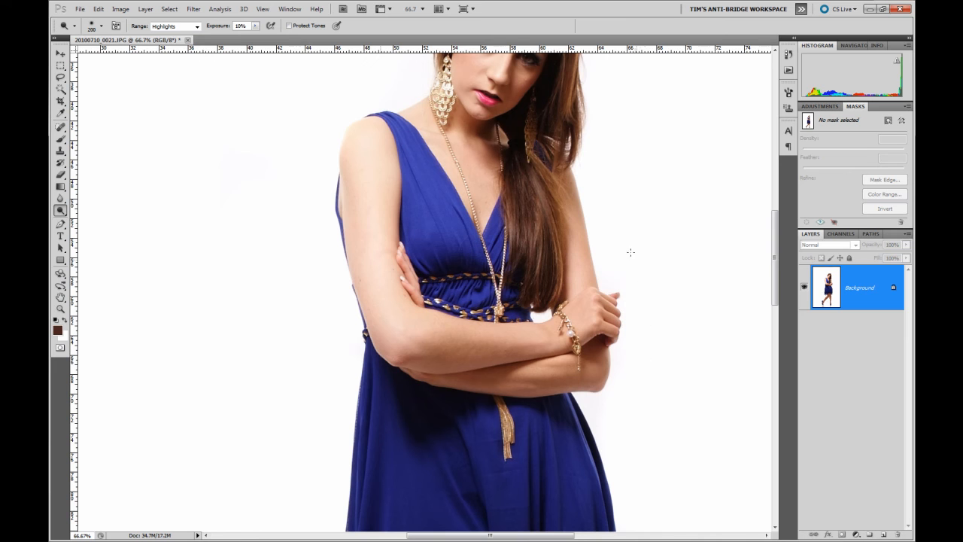
{"action": "scroll", "scroll_direction": "down", "scroll_amount": 3}
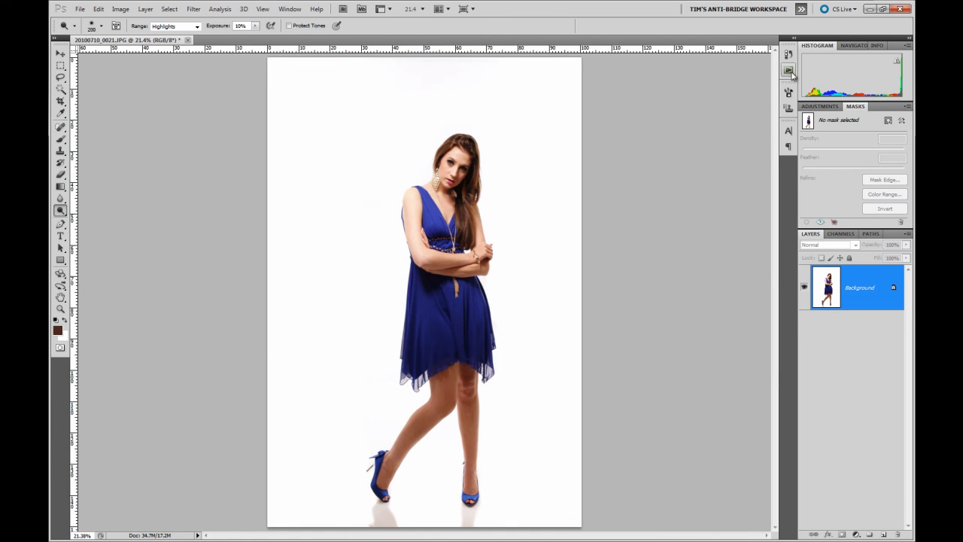
{"action": "left_click", "coordinate": [788, 72]}
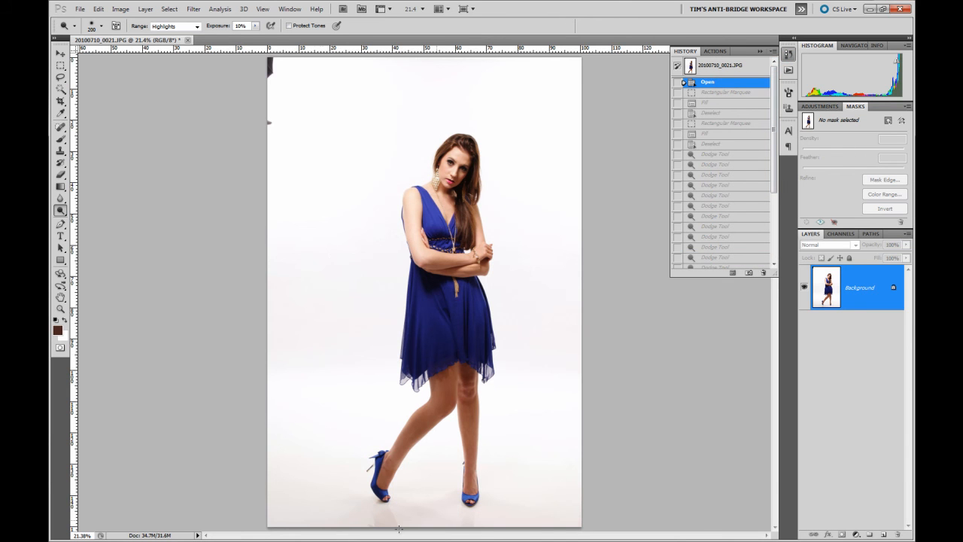
{"action": "mouse_move", "coordinate": [586, 239]}
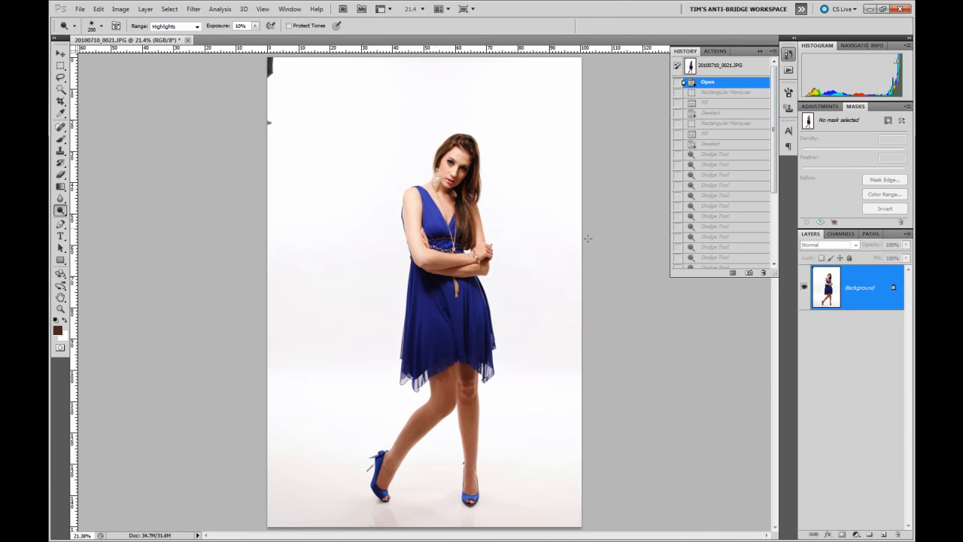
{"action": "scroll", "scroll_direction": "down", "scroll_amount": 3}
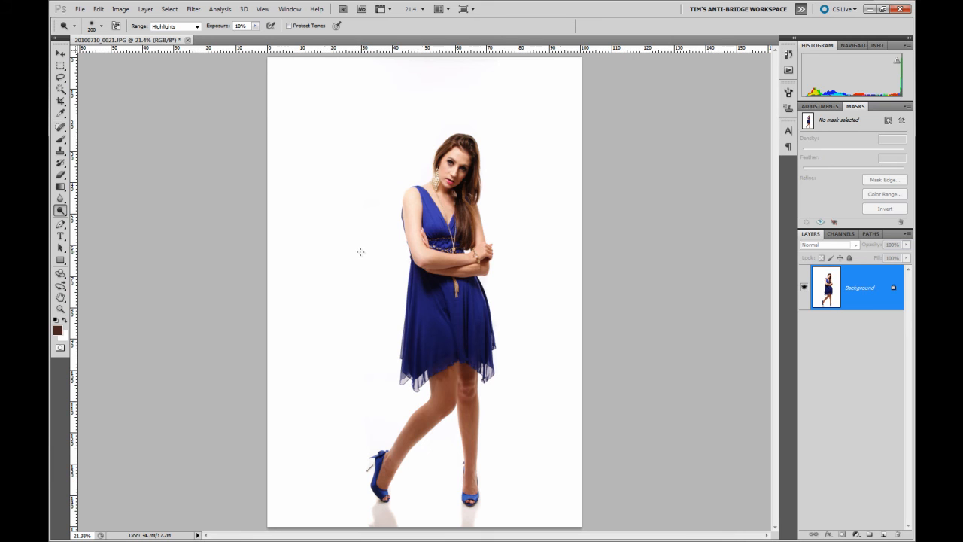
{"action": "mouse_move", "coordinate": [388, 175]}
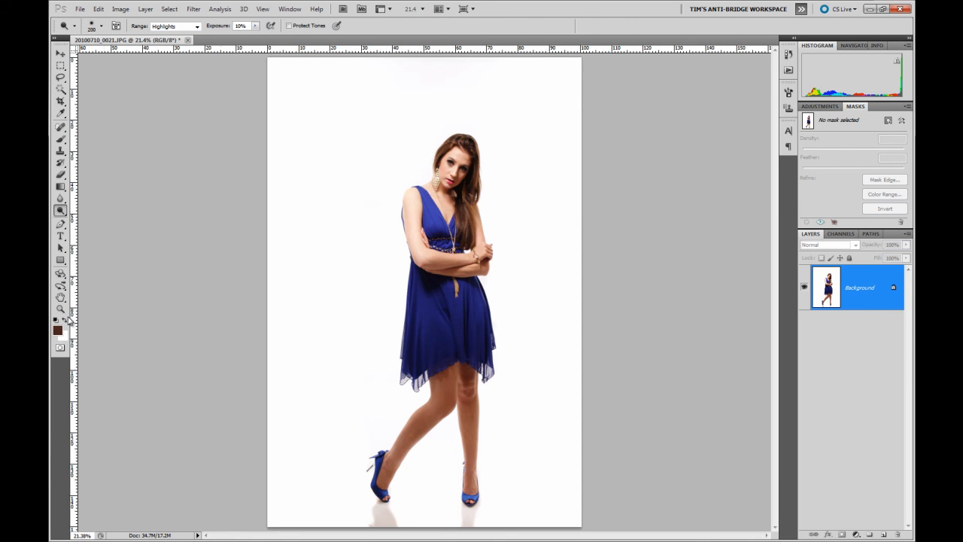
{"action": "mouse_move", "coordinate": [228, 120]}
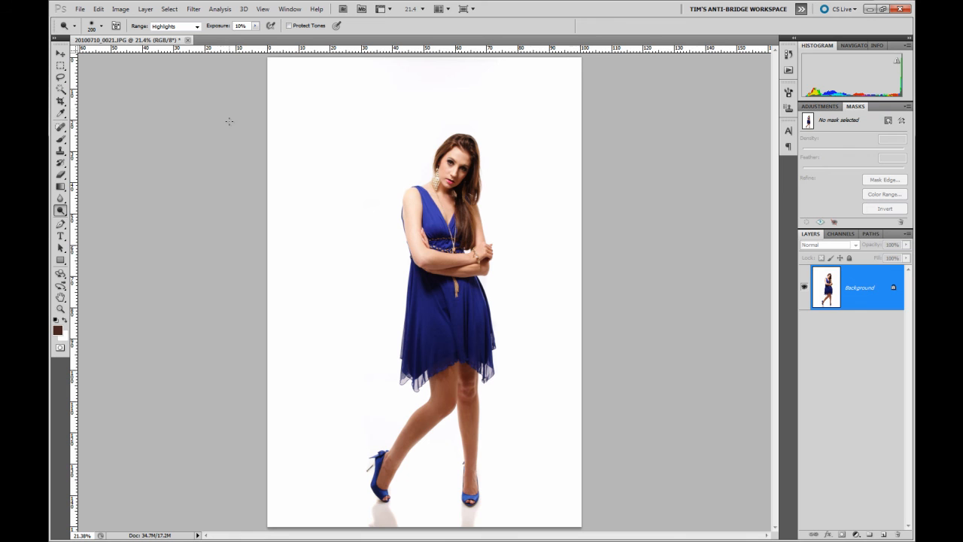
{"action": "mouse_move", "coordinate": [229, 118]}
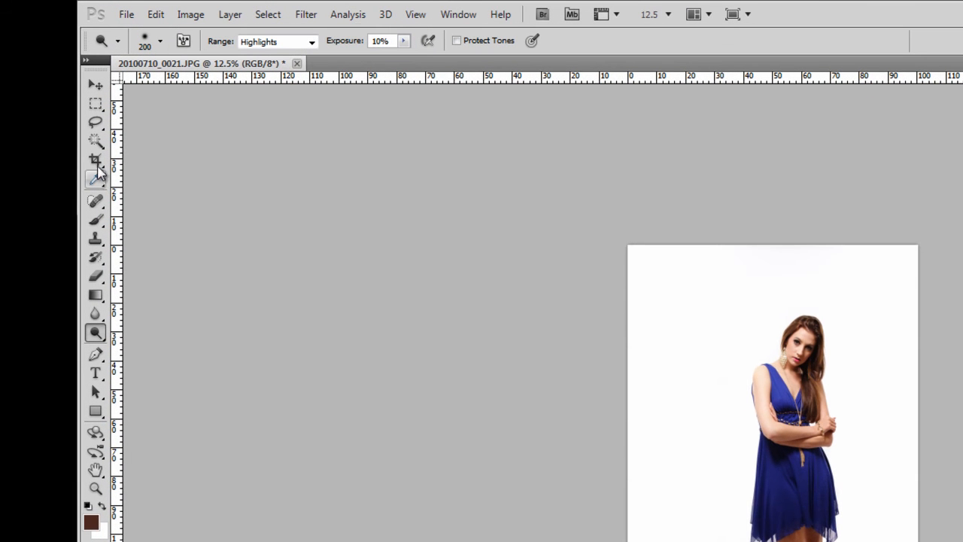
Step: Set a 6 in by 4 in landscape crop from the 4x6 preset with the resolution cleared
{"action": "left_click", "coordinate": [114, 39]}
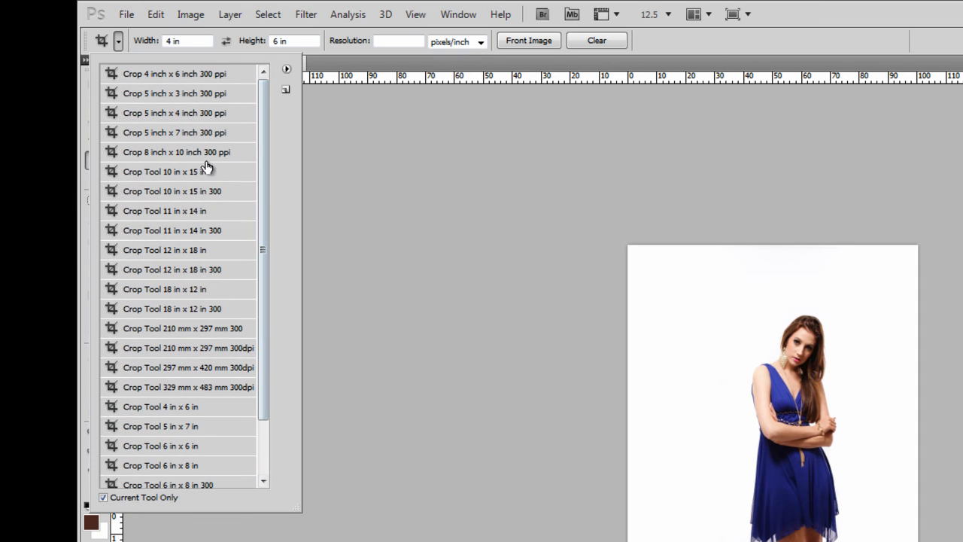
{"action": "mouse_move", "coordinate": [165, 162]}
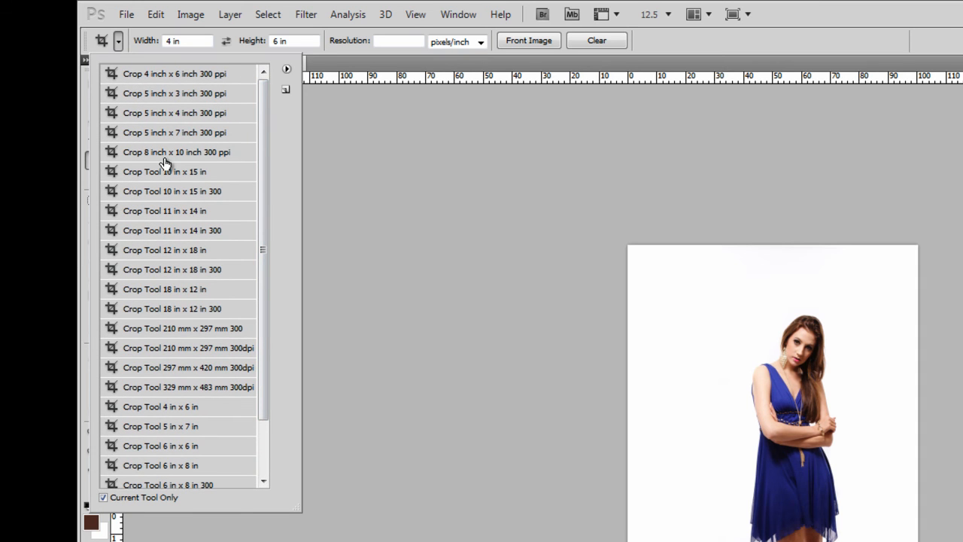
{"action": "left_click", "coordinate": [174, 72]}
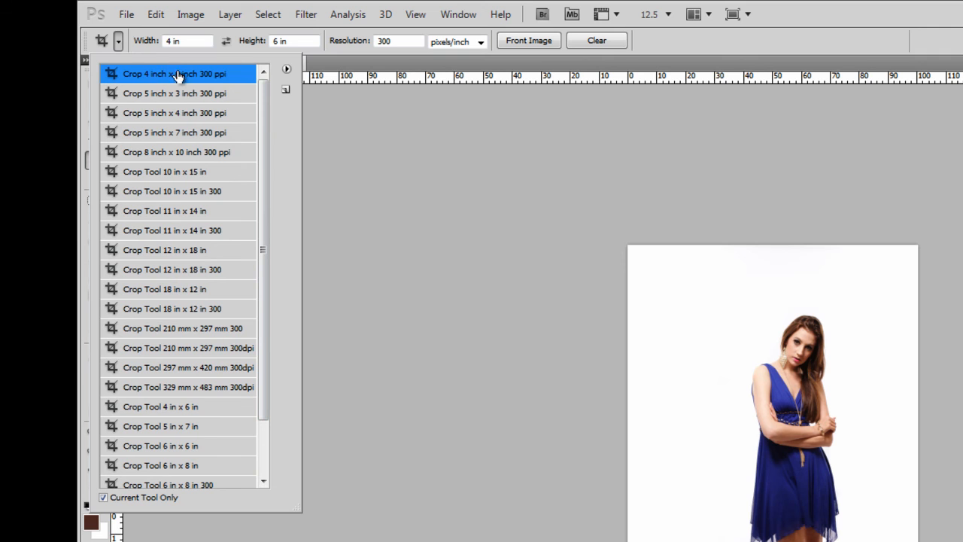
{"action": "mouse_move", "coordinate": [157, 93]}
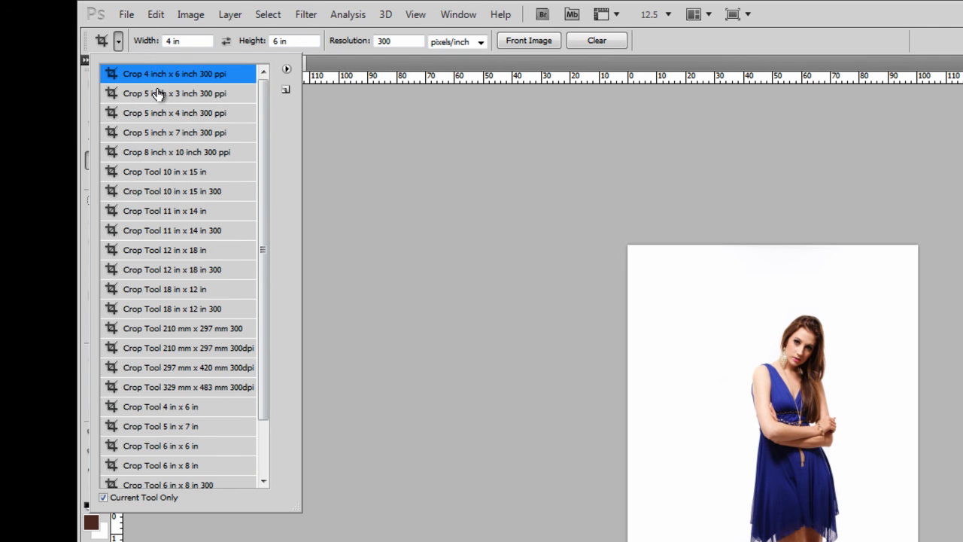
{"action": "left_click", "coordinate": [396, 41]}
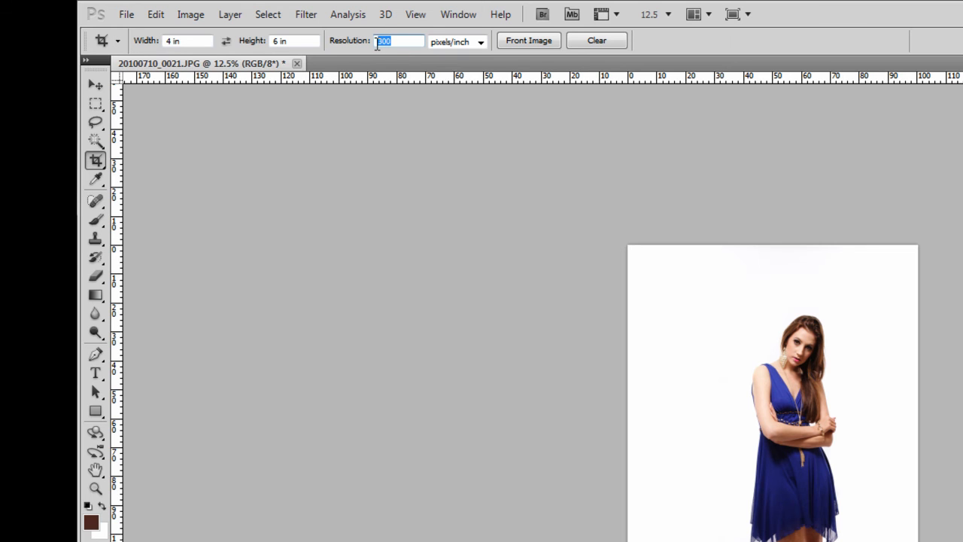
{"action": "mouse_move", "coordinate": [394, 108]}
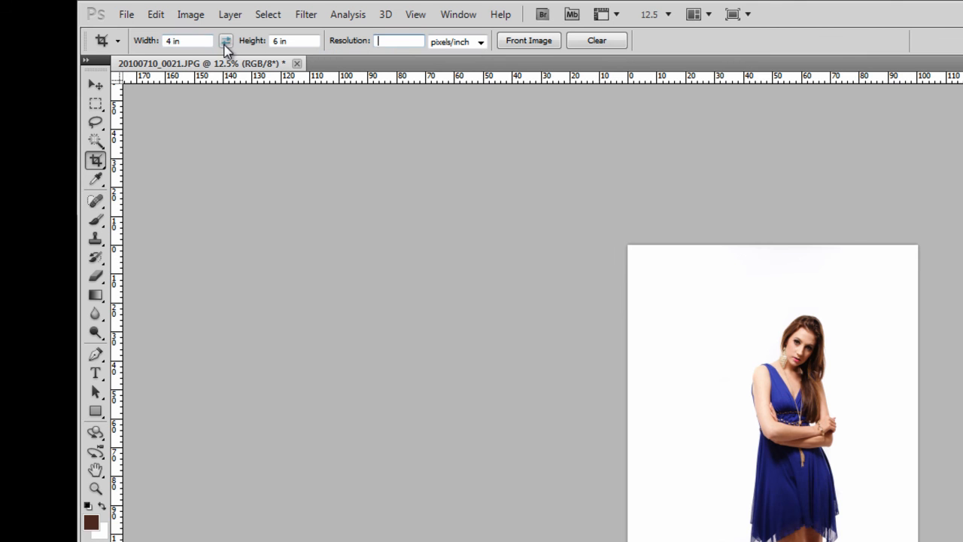
{"action": "left_click", "coordinate": [226, 40]}
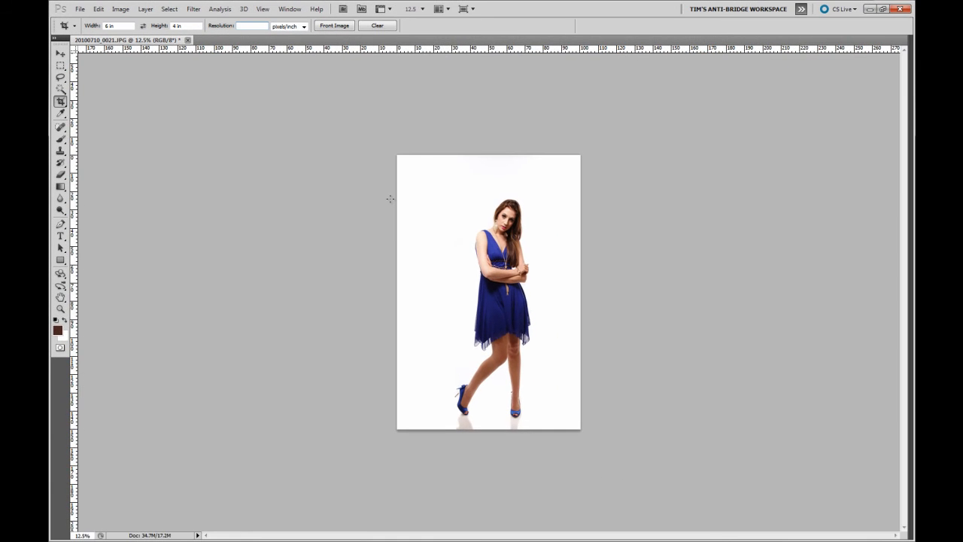
{"action": "mouse_move", "coordinate": [379, 271]}
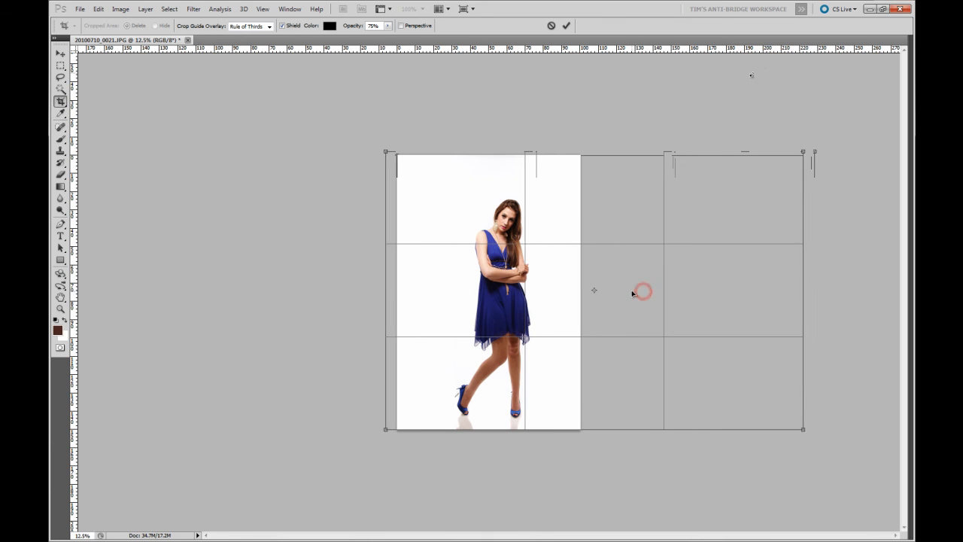
Step: Stretch the crop box past the photo's right side to add white canvas beside the model
{"action": "left_click_drag", "start_coordinate": [804, 292], "coordinate": [785, 292]}
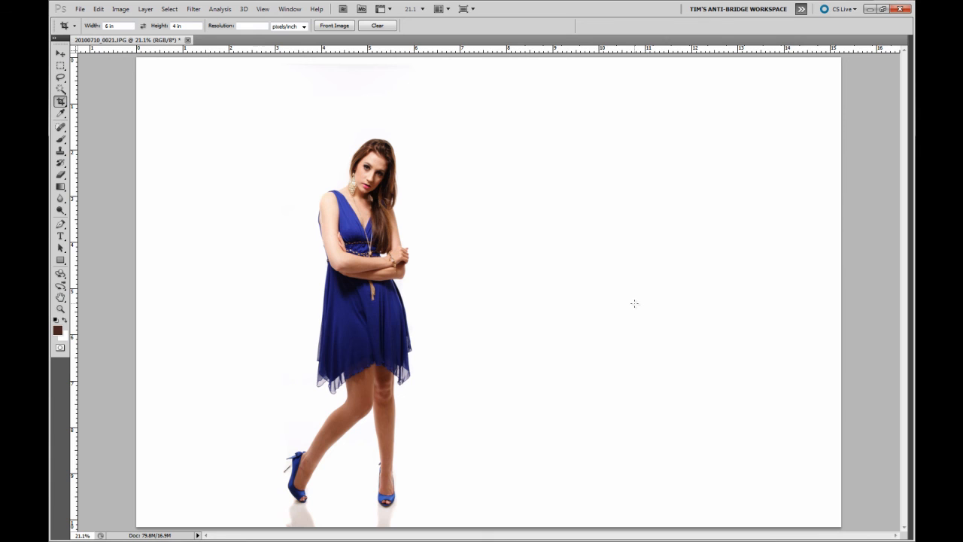
{"action": "mouse_move", "coordinate": [493, 260]}
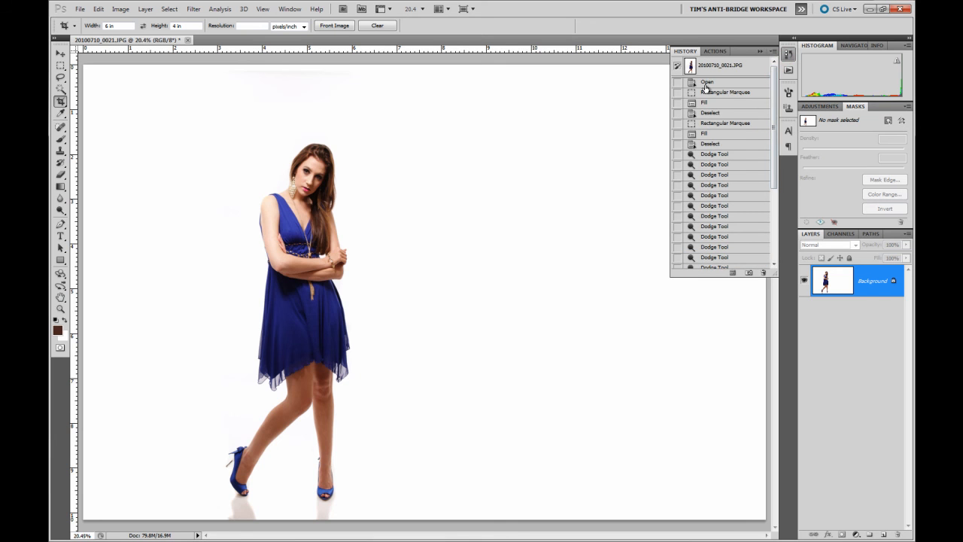
Step: Dismiss the History panel and ready highlight-range dodging for the widened background
{"action": "left_click", "coordinate": [707, 81]}
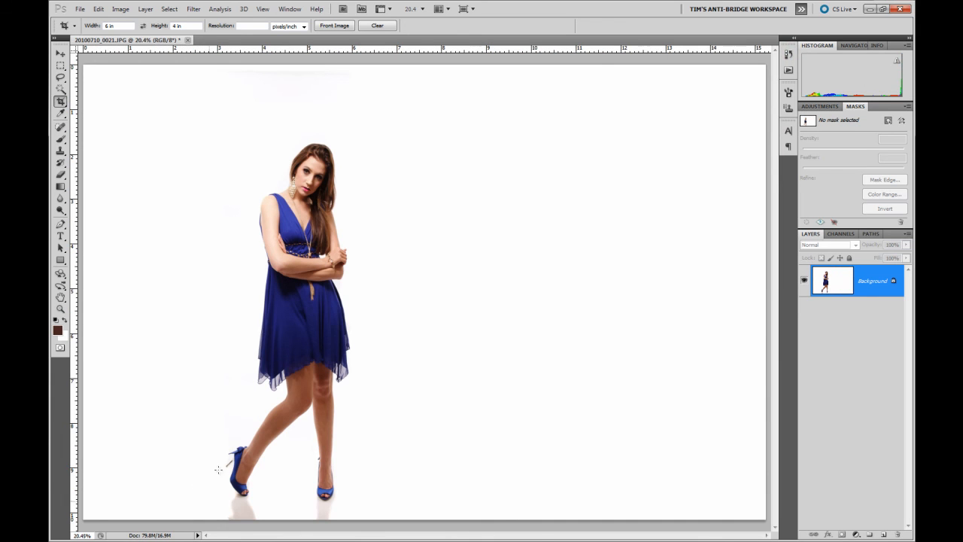
{"action": "mouse_move", "coordinate": [105, 108]}
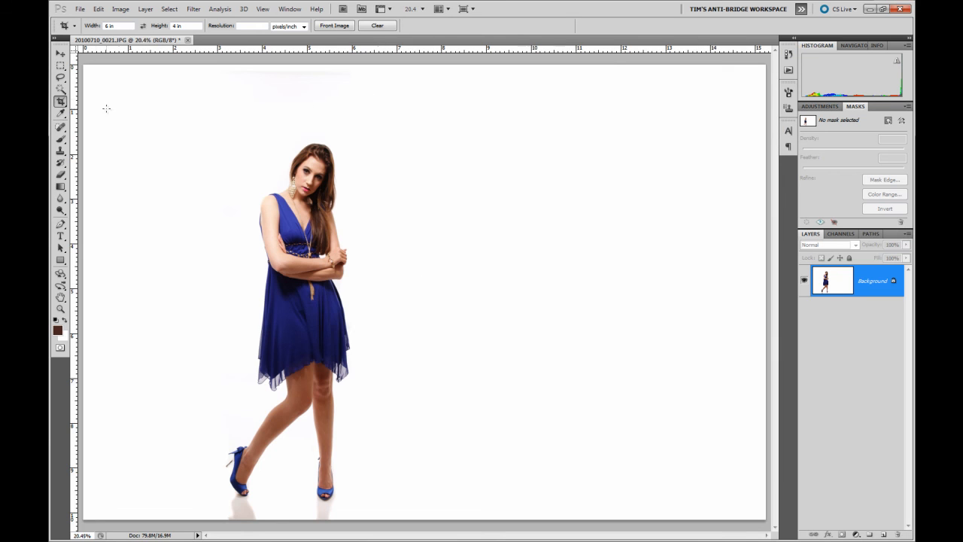
{"action": "left_click", "coordinate": [60, 211]}
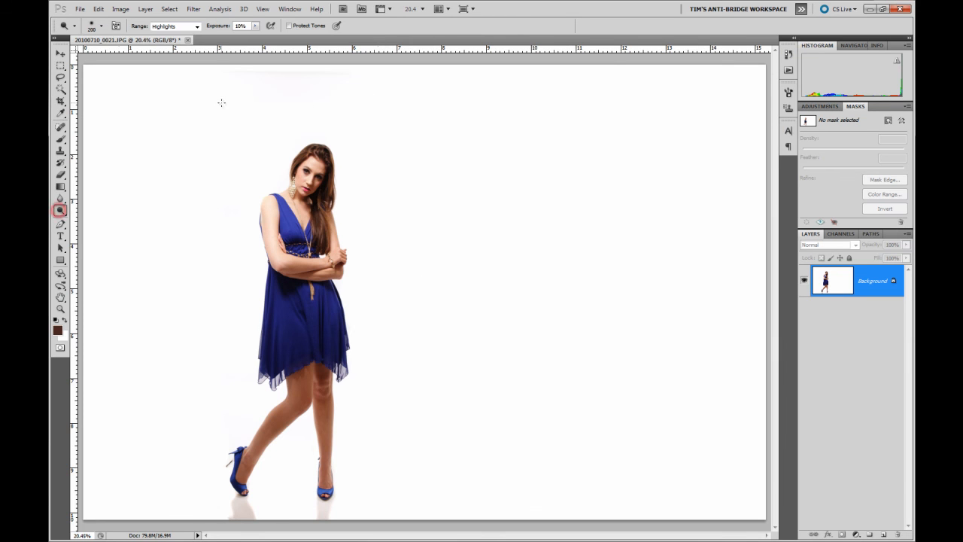
{"action": "mouse_move", "coordinate": [268, 84]}
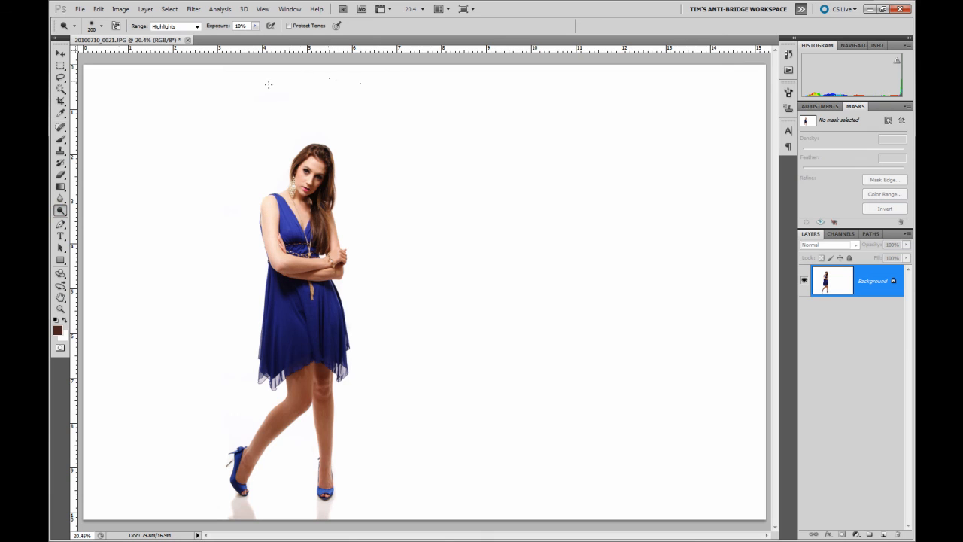